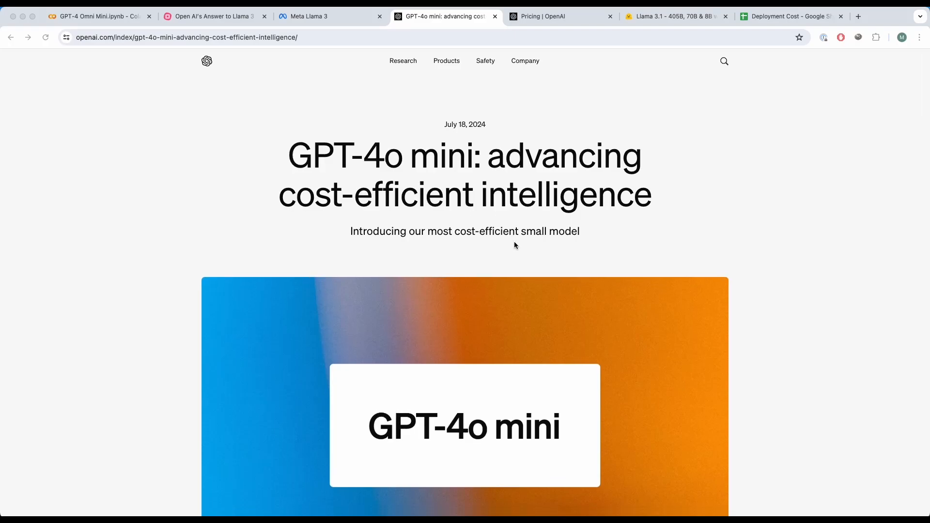
Step: Scroll the announcement intro, then glance at the mind map and GPT-4 Omni Mini notebook
scroll(down, 3)
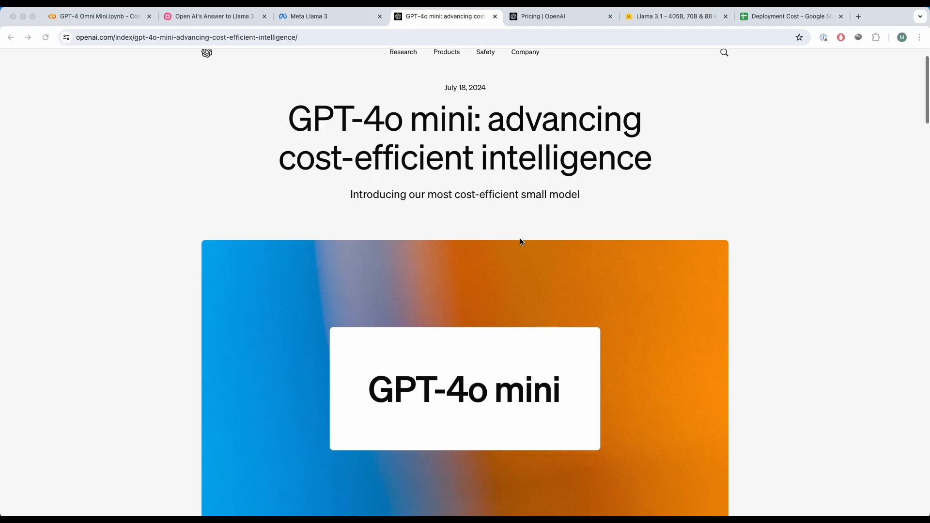
scroll(down, 3)
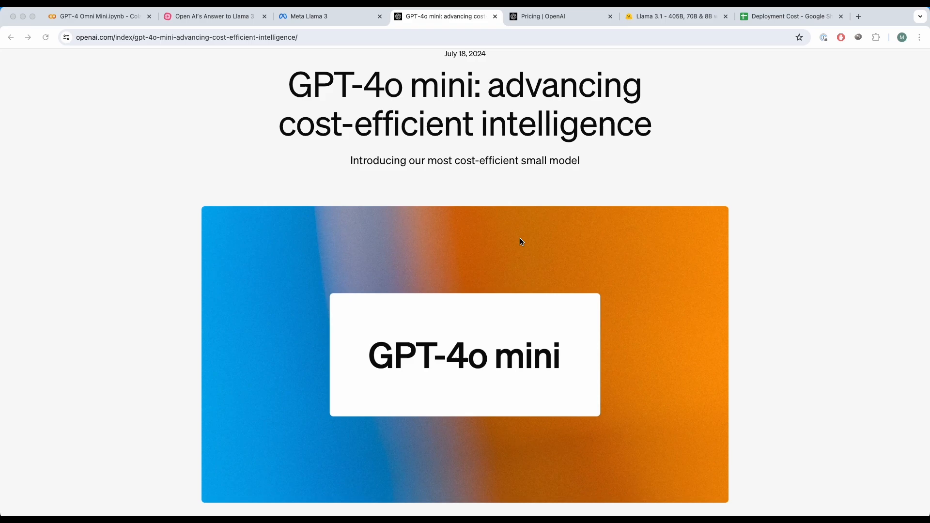
mouse_move(425, 197)
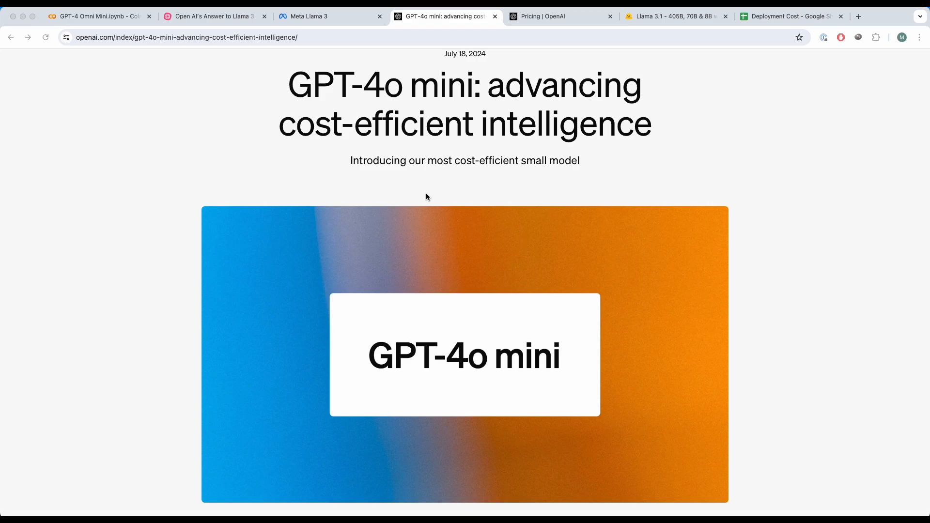
click(213, 16)
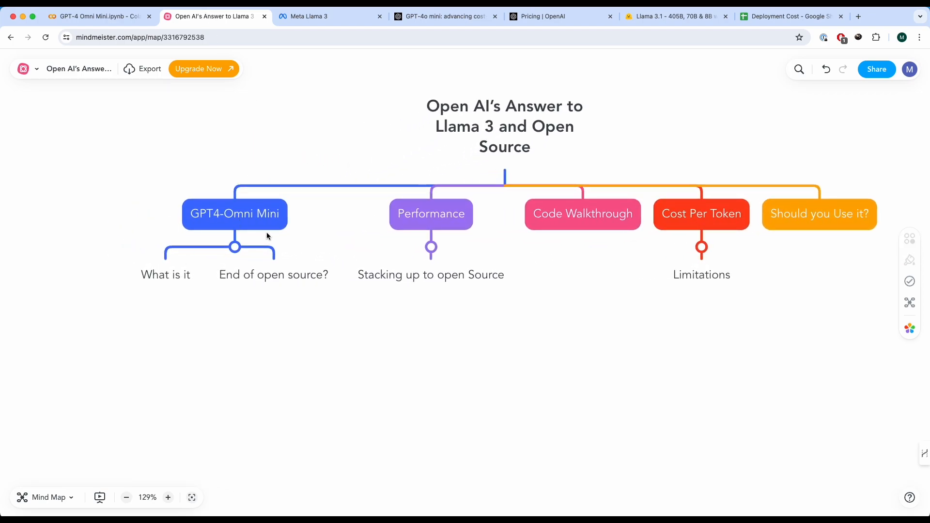
mouse_move(282, 291)
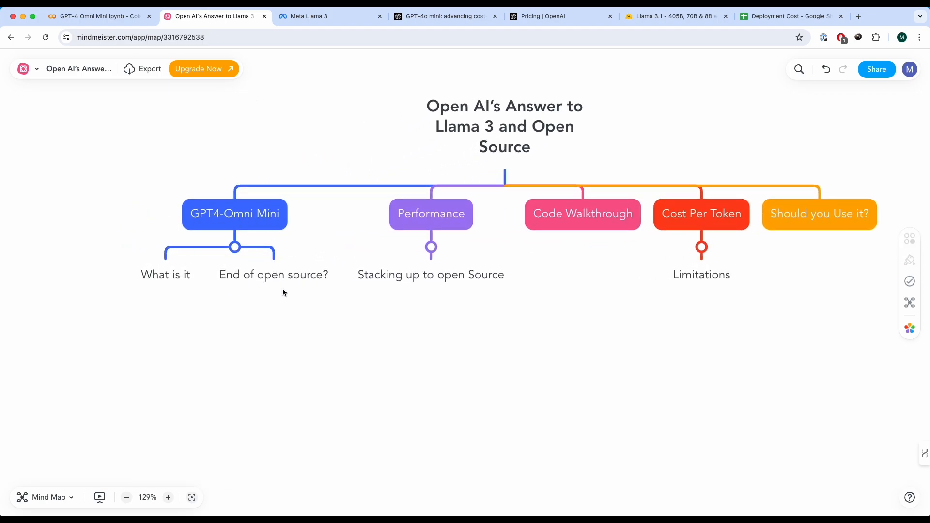
mouse_move(285, 277)
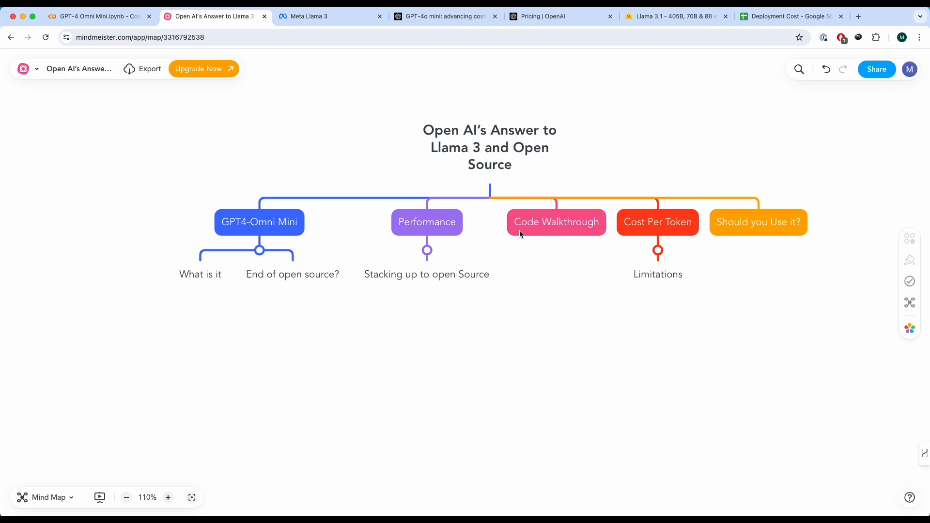
click(98, 16)
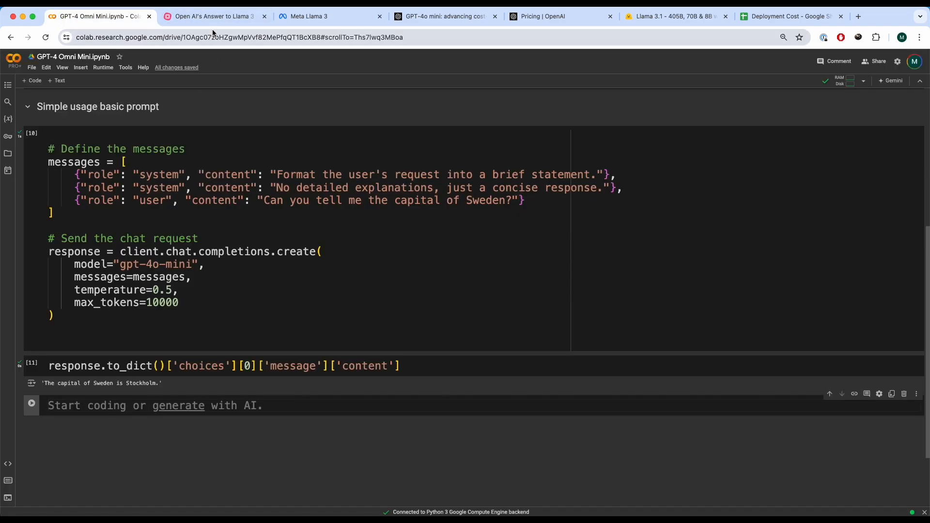
click(213, 16)
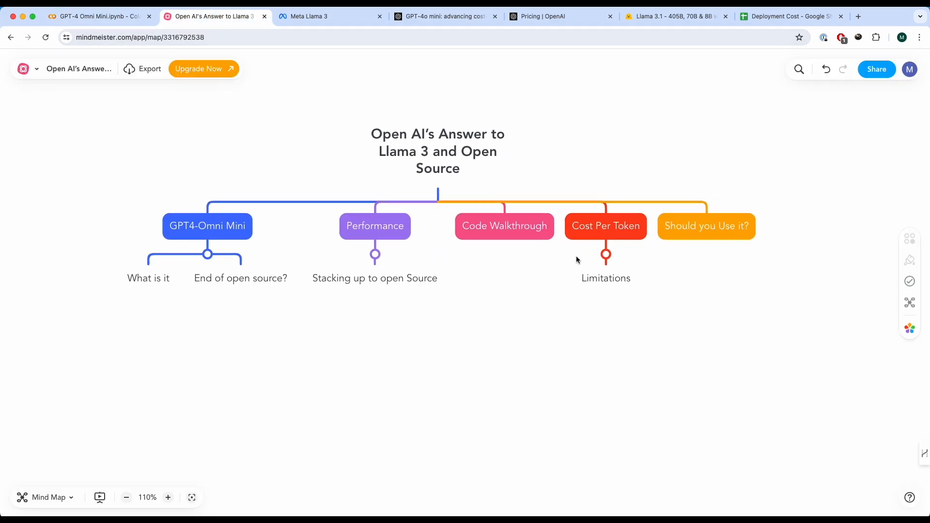
mouse_move(723, 242)
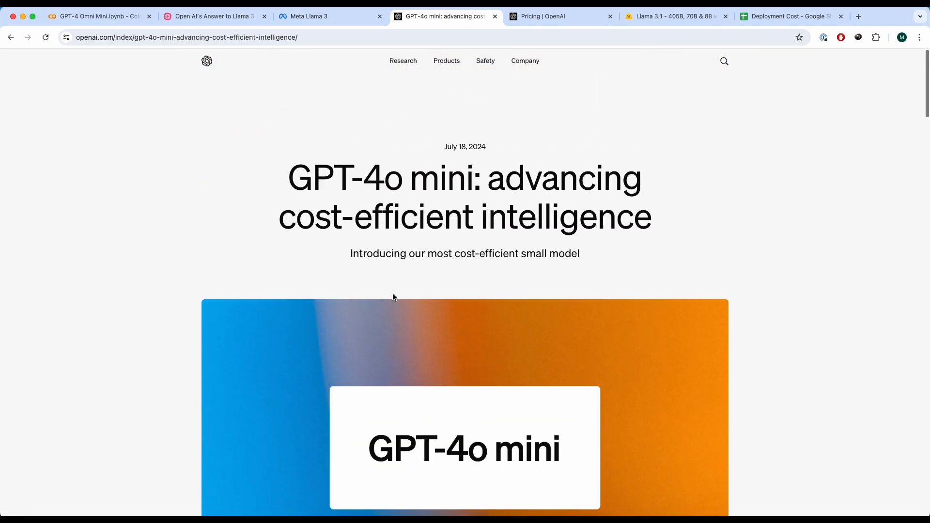
Step: Highlight 'small' in the heading and scroll down to the Model Evaluation Scores chart
scroll(down, 3)
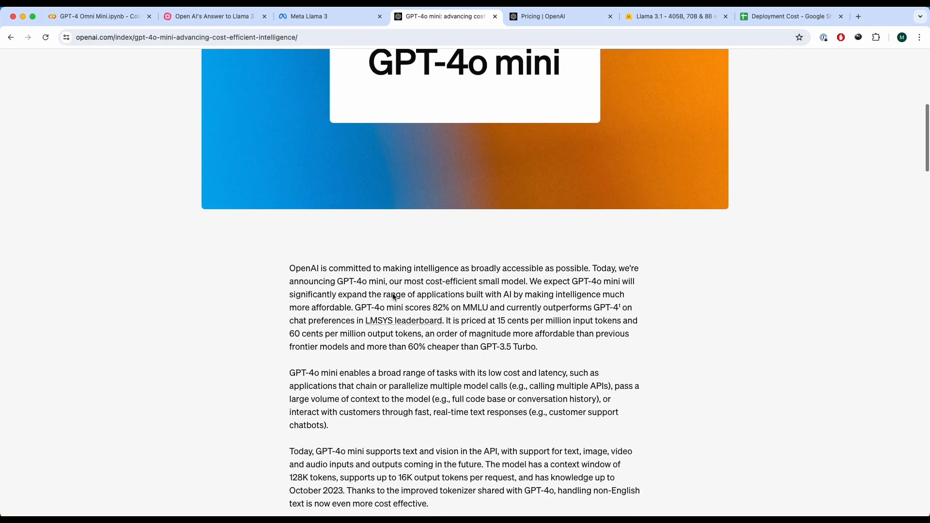
scroll(down, 3)
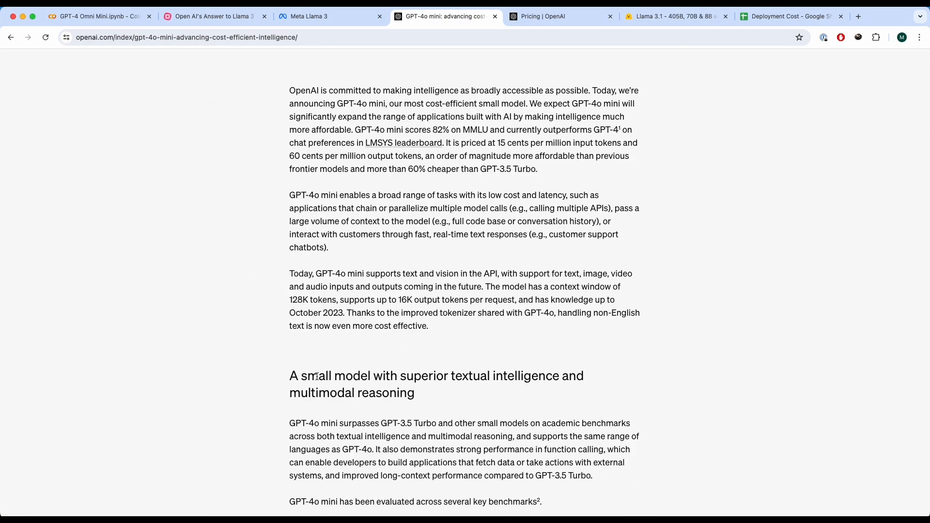
double_click(335, 375)
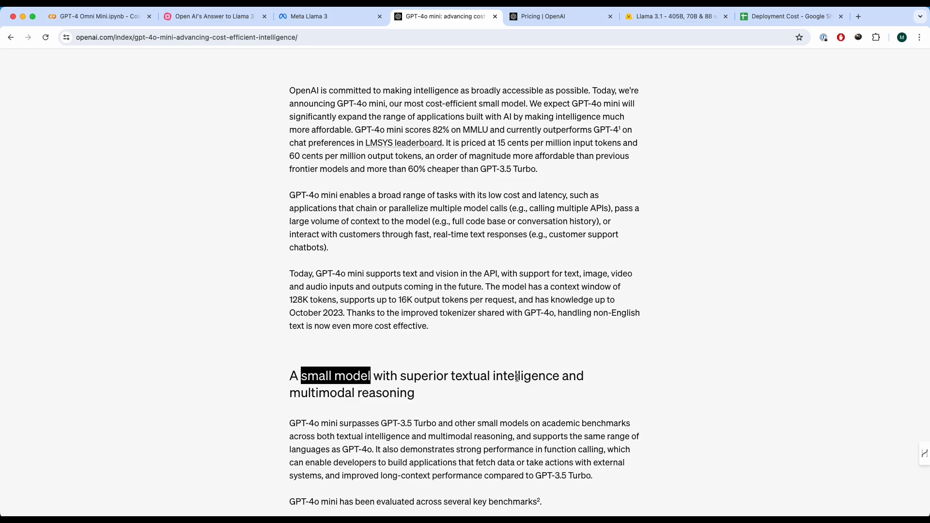
scroll(down, 3)
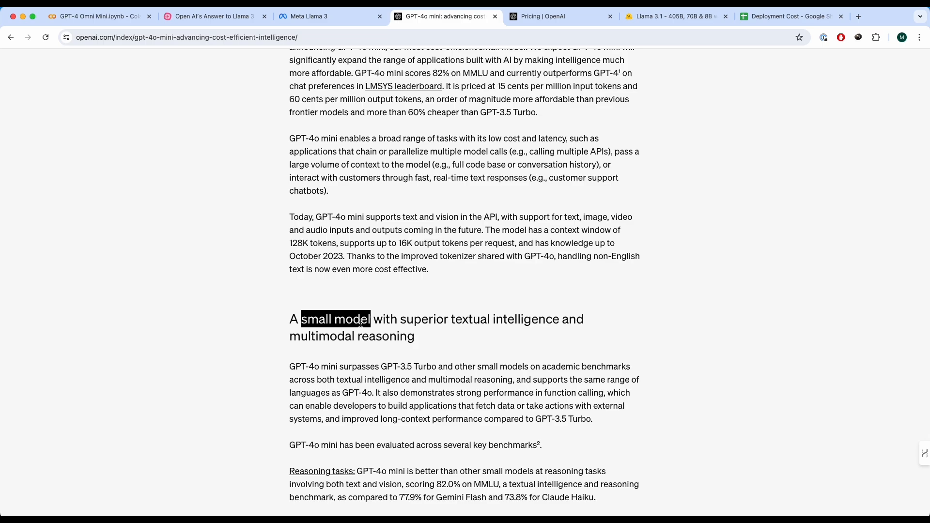
scroll(down, 3)
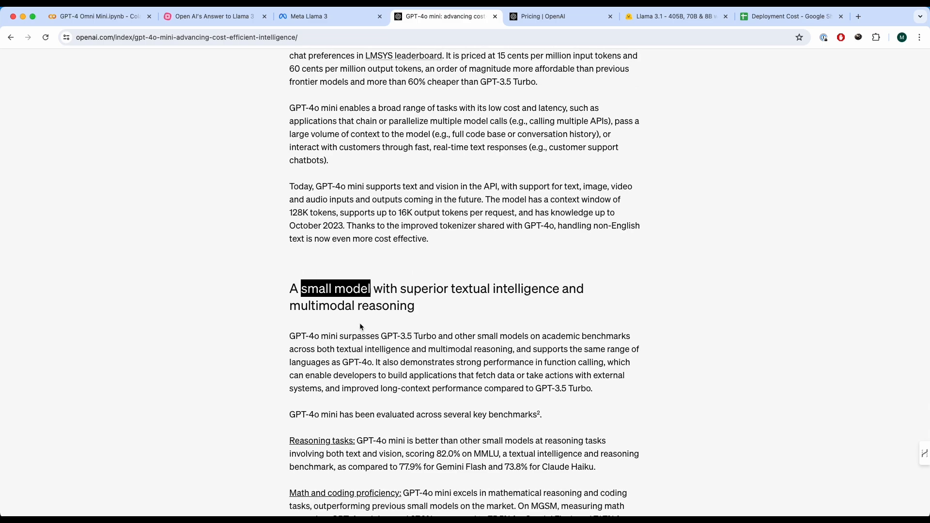
scroll(down, 3)
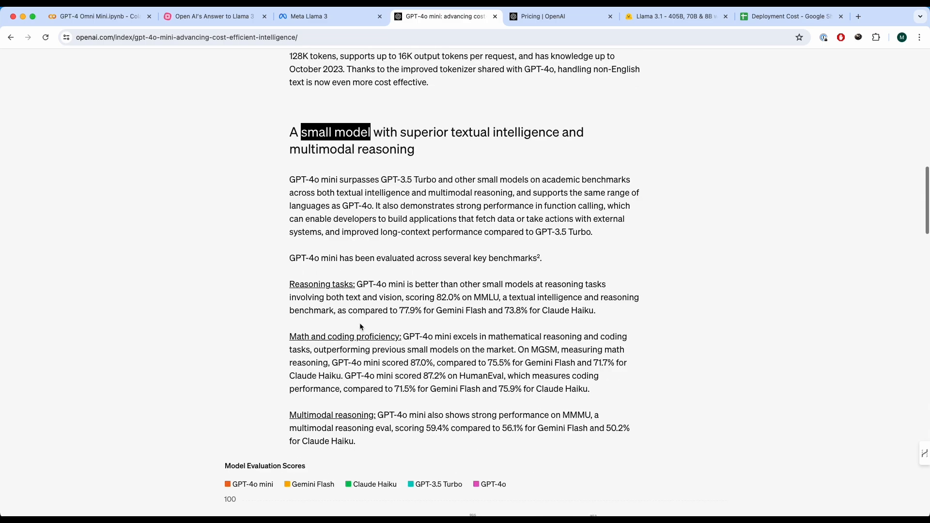
scroll(up, 3)
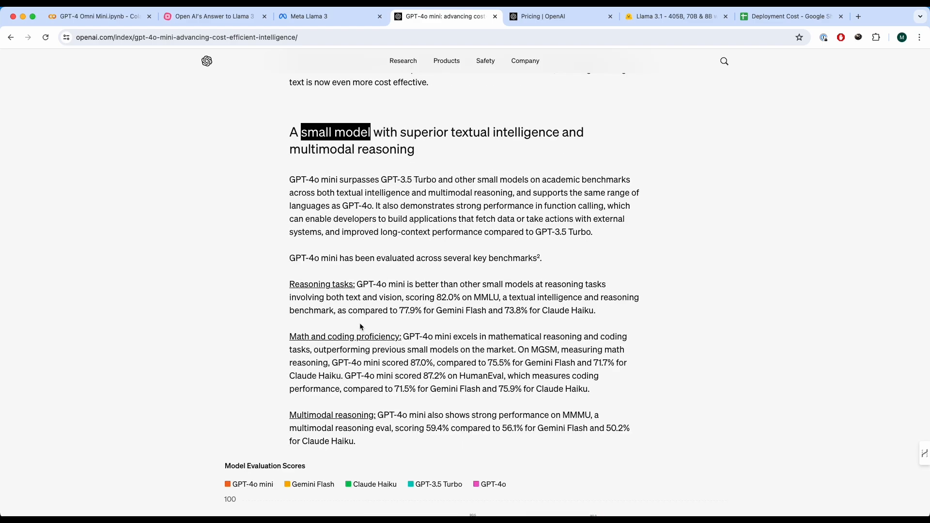
mouse_move(289, 365)
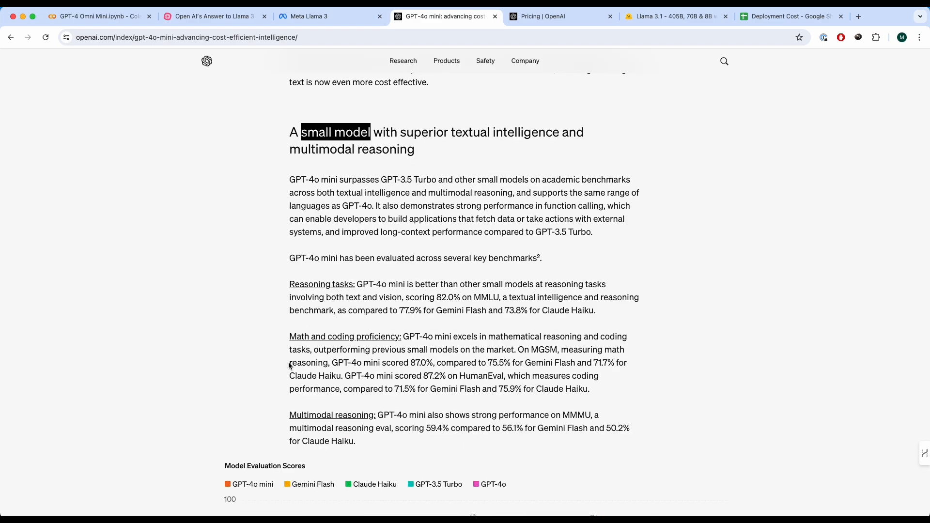
mouse_move(278, 433)
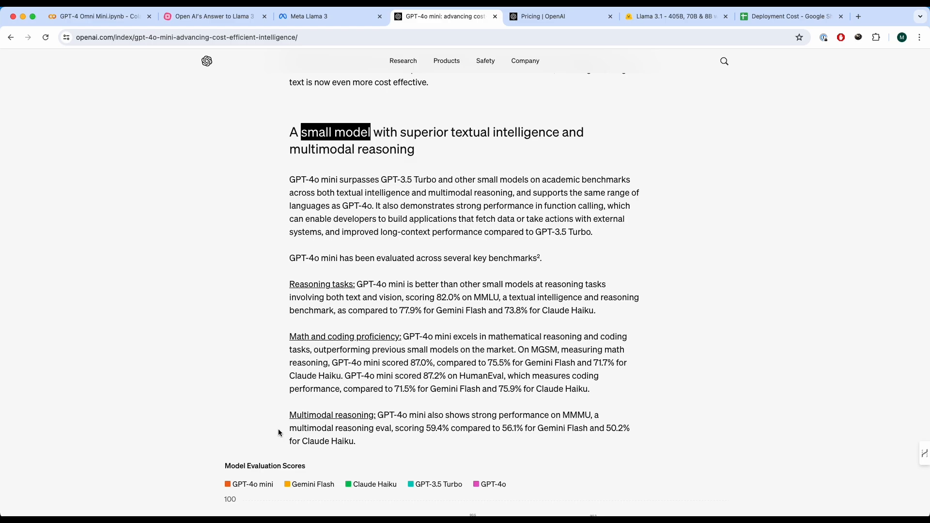
mouse_move(375, 440)
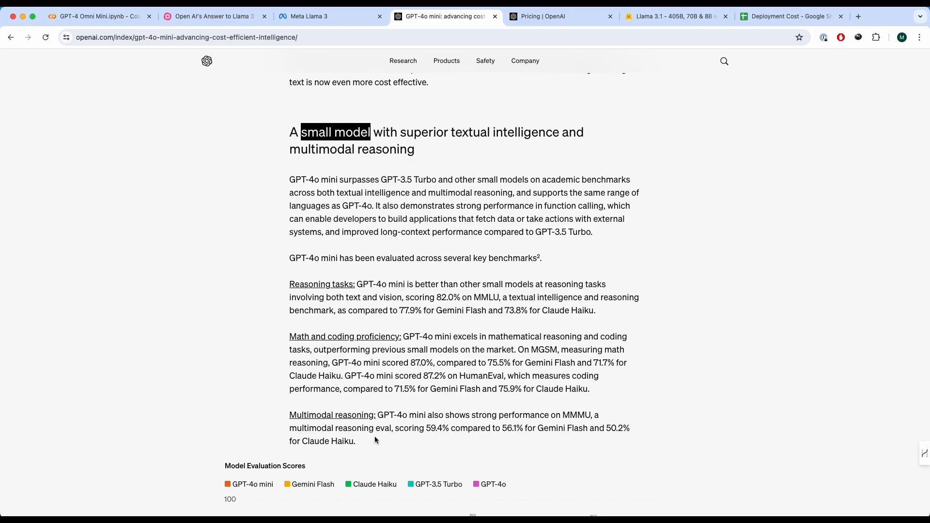
scroll(down, 3)
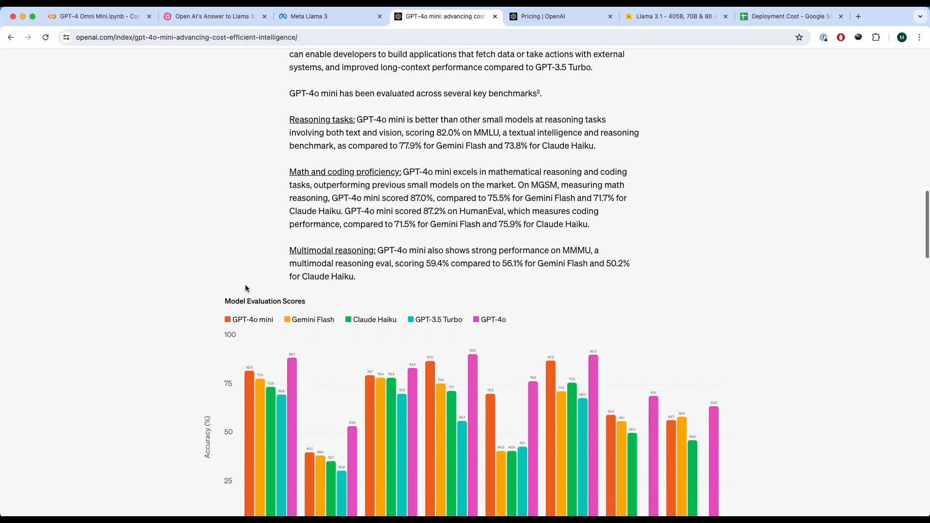
scroll(down, 3)
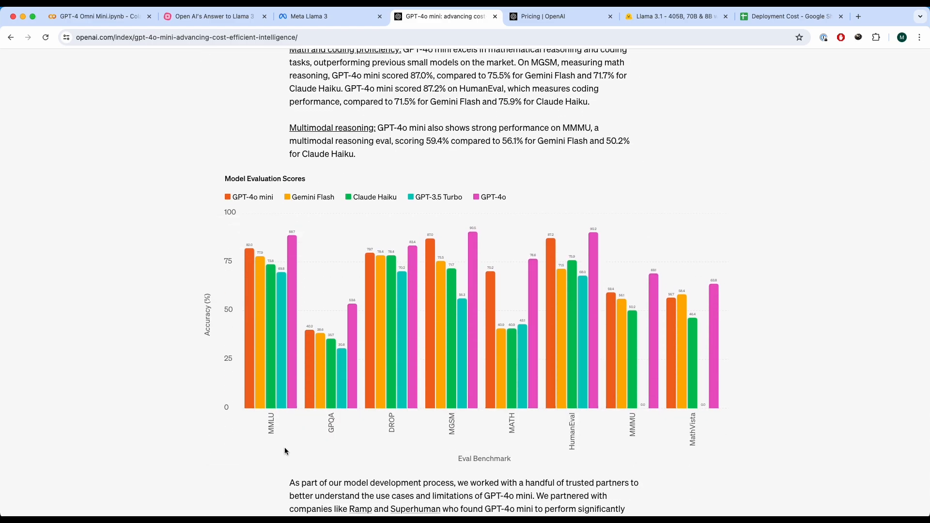
Step: Compare the Meta Llama 3 benchmark table, then return to the GPT-4o mini evaluation chart
scroll(down, 3)
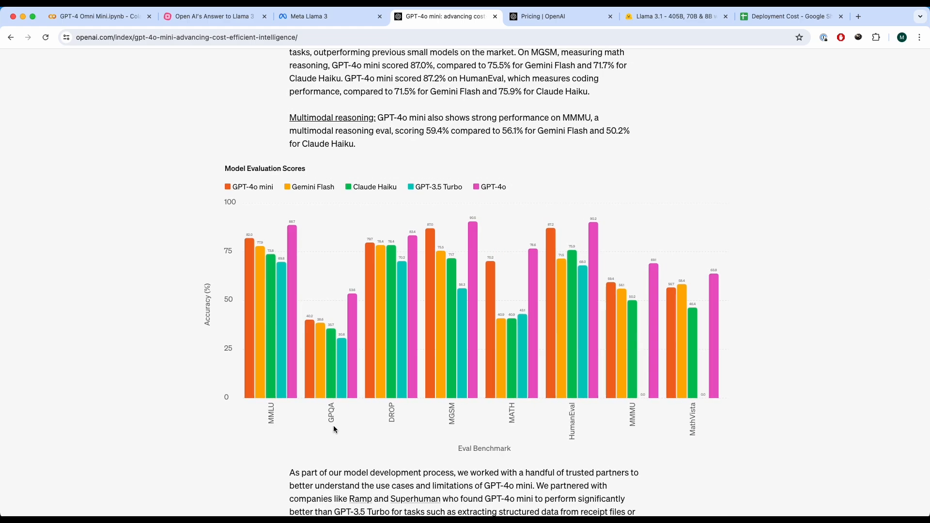
mouse_move(510, 413)
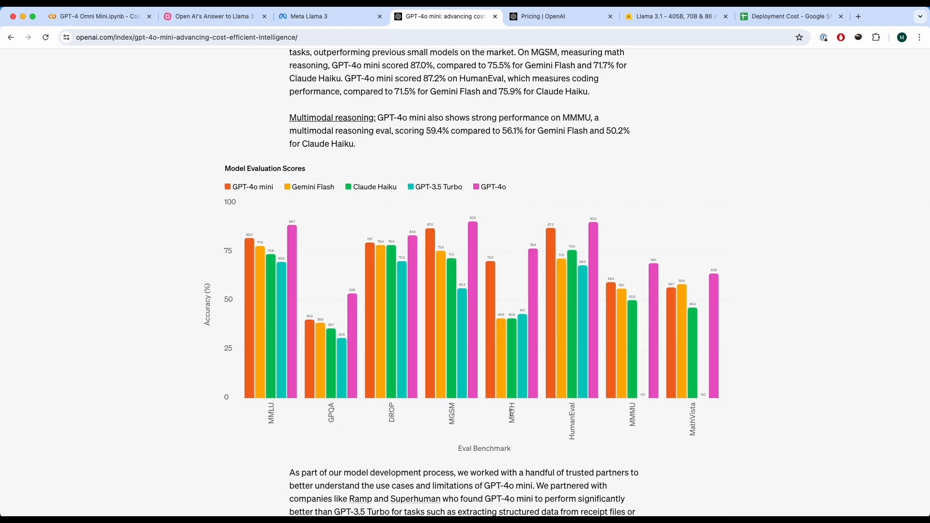
mouse_move(787, 351)
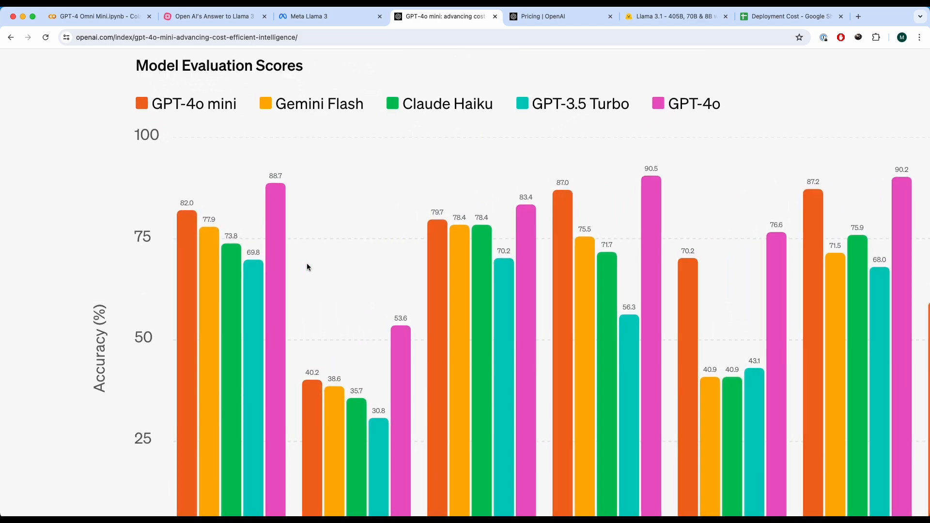
scroll(down, 3)
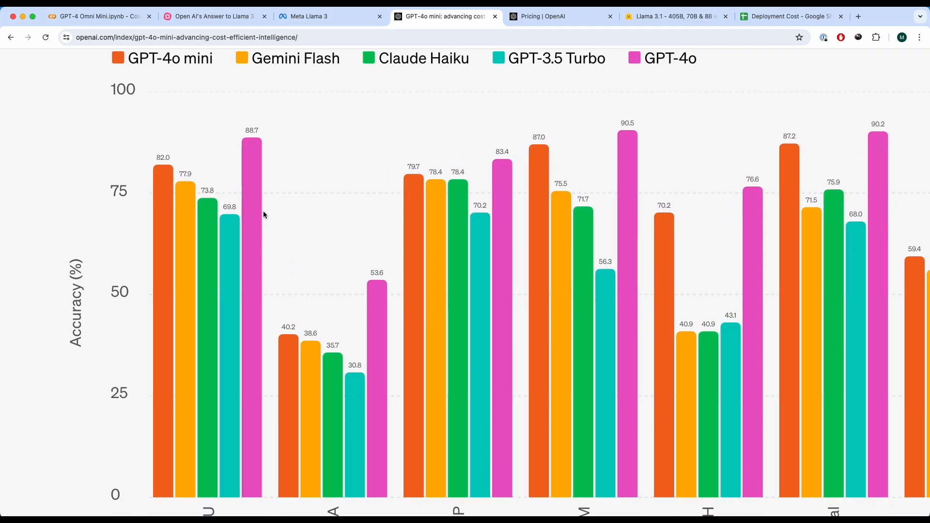
mouse_move(162, 196)
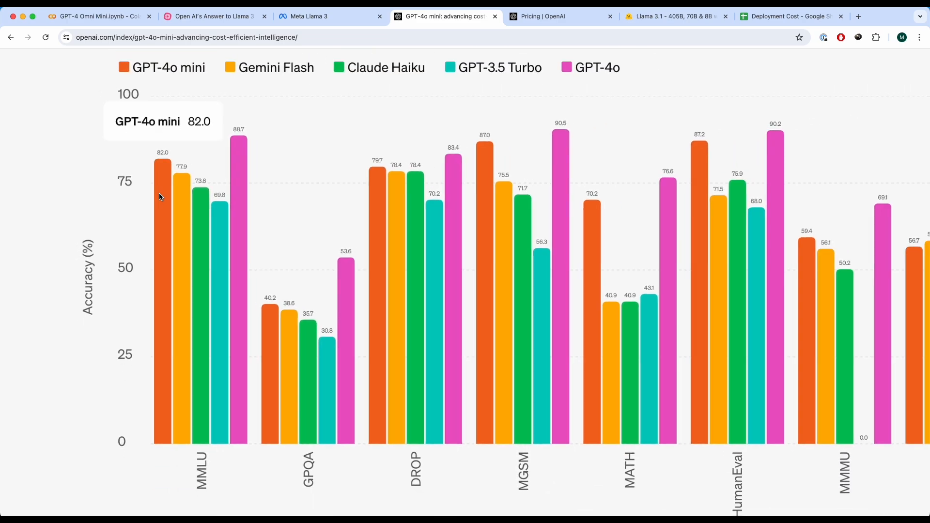
mouse_move(237, 175)
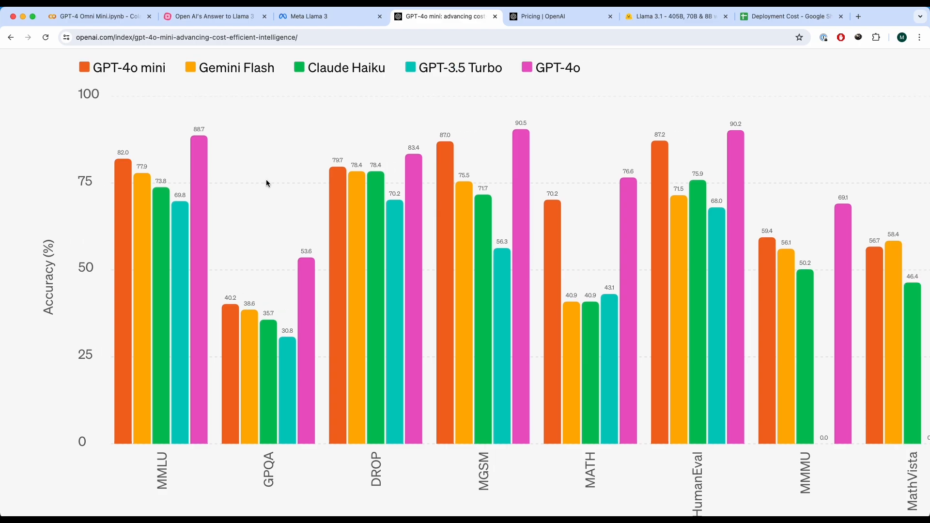
click(309, 16)
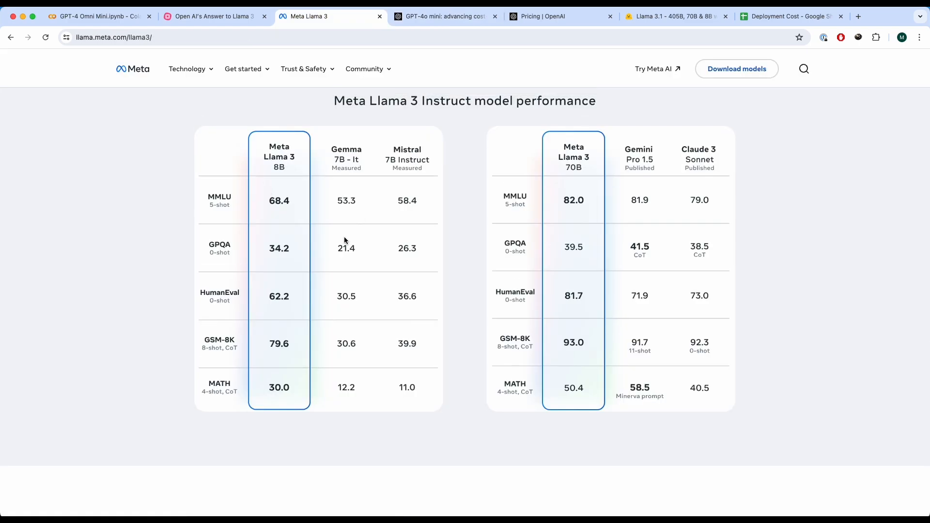
mouse_move(283, 206)
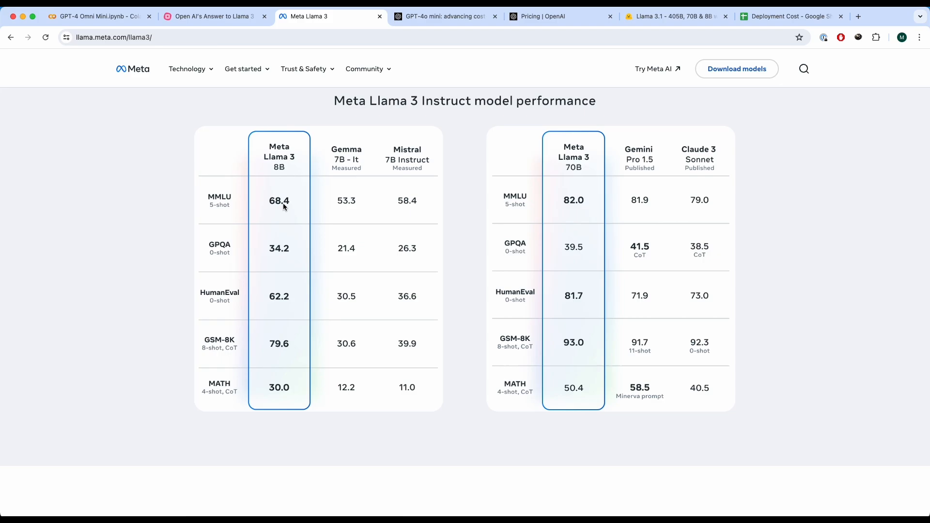
click(442, 16)
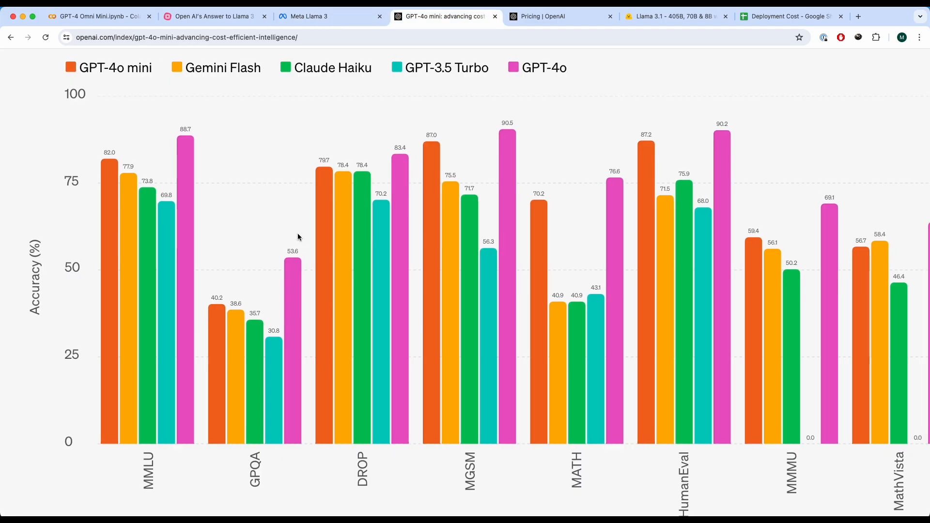
Step: Scroll the article past the safety measures to the Availability and pricing section
scroll(down, 3)
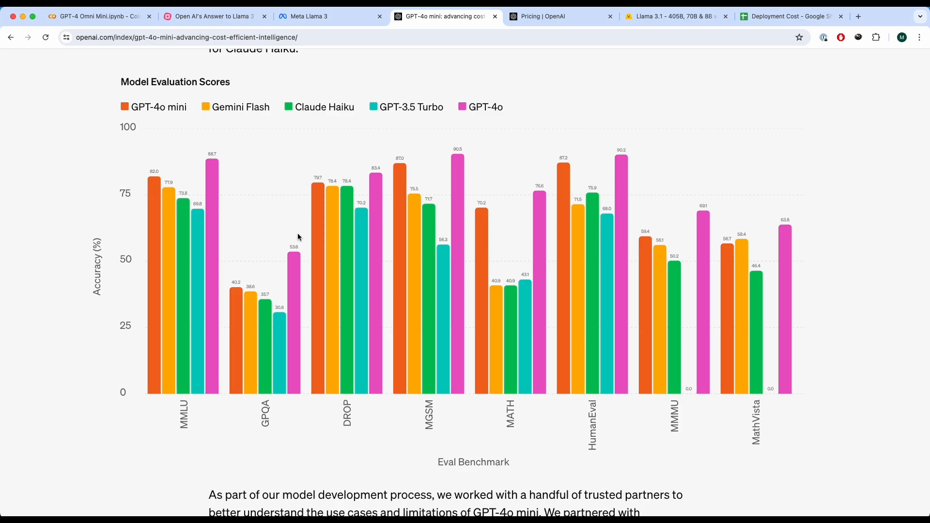
mouse_move(275, 228)
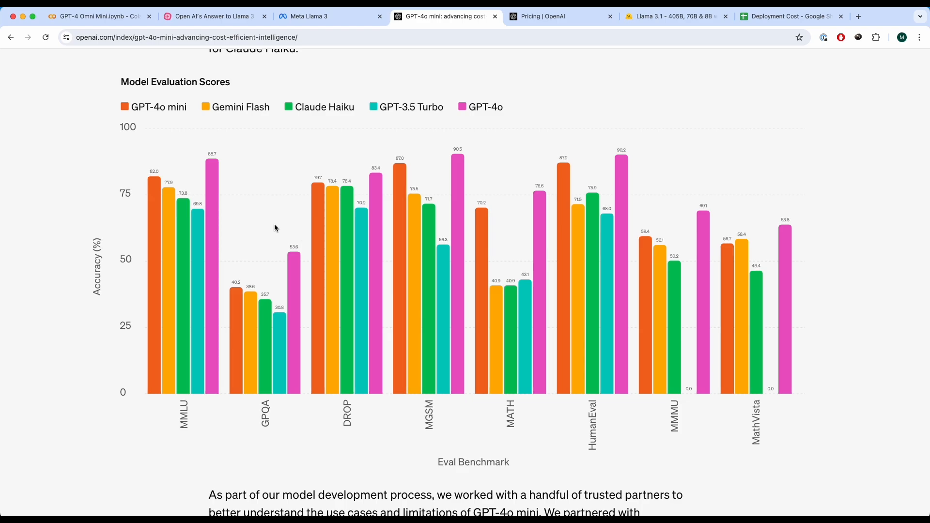
scroll(up, 3)
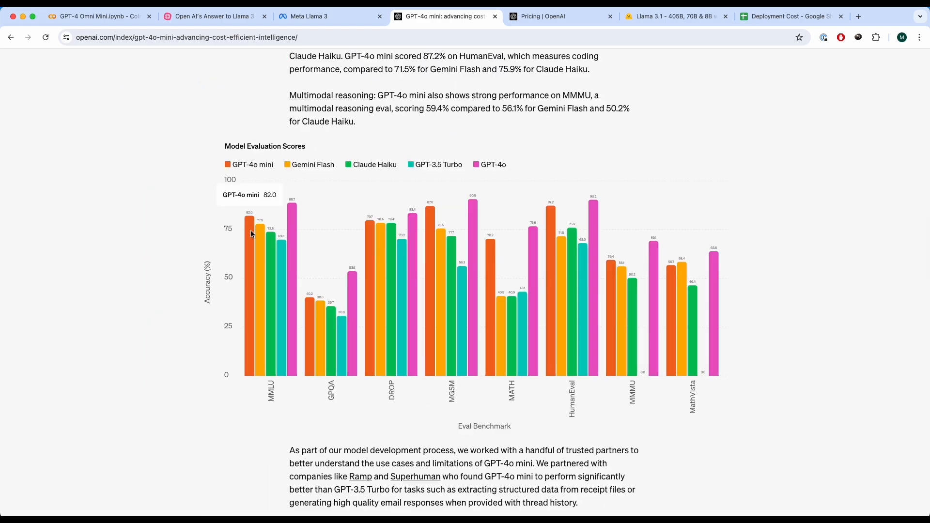
scroll(down, 3)
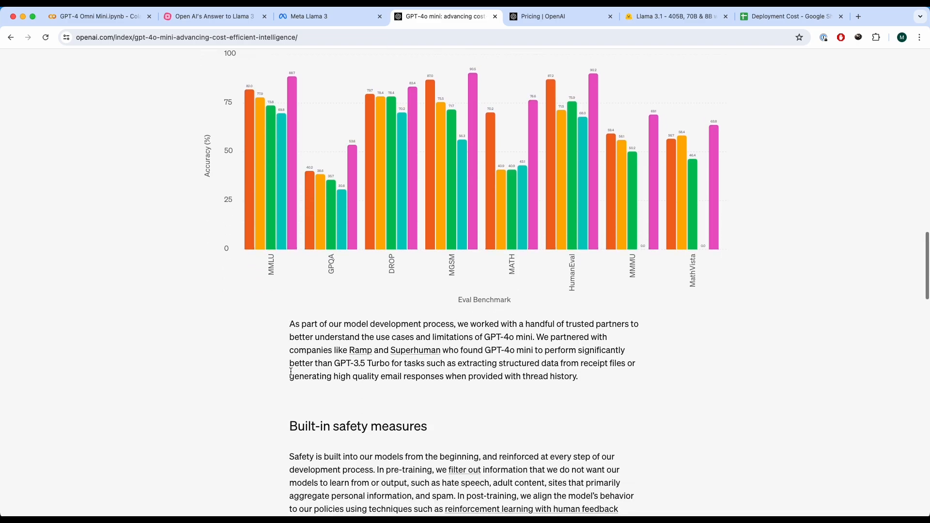
scroll(down, 3)
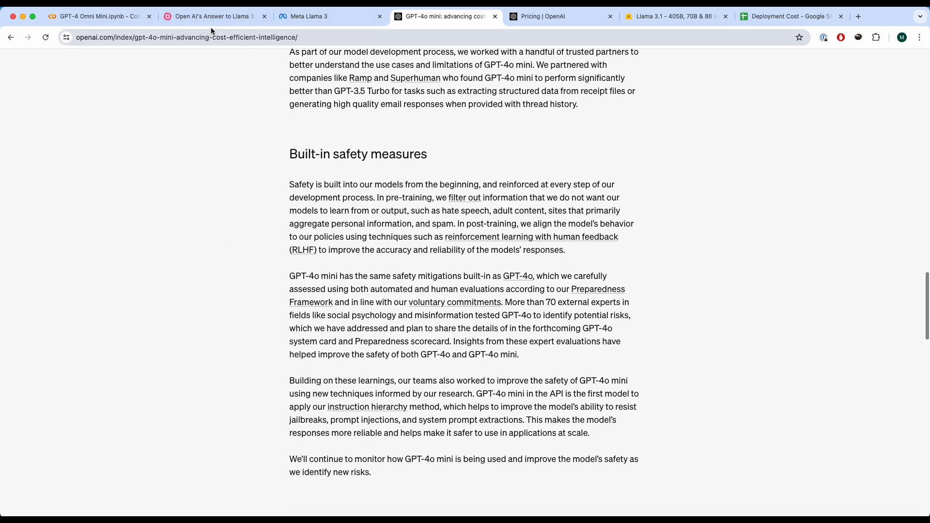
Step: Switch between the mind map and the article, ending on the MindMeister topic map
click(214, 16)
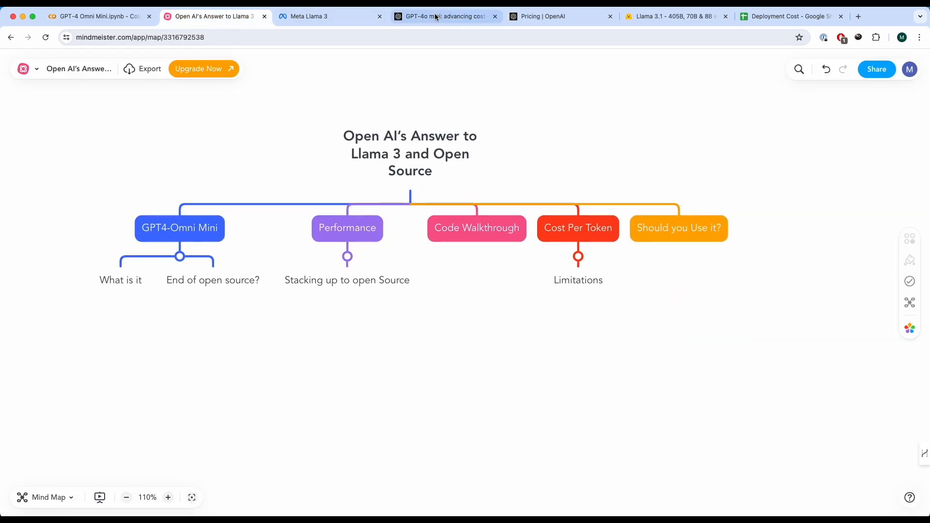
click(441, 16)
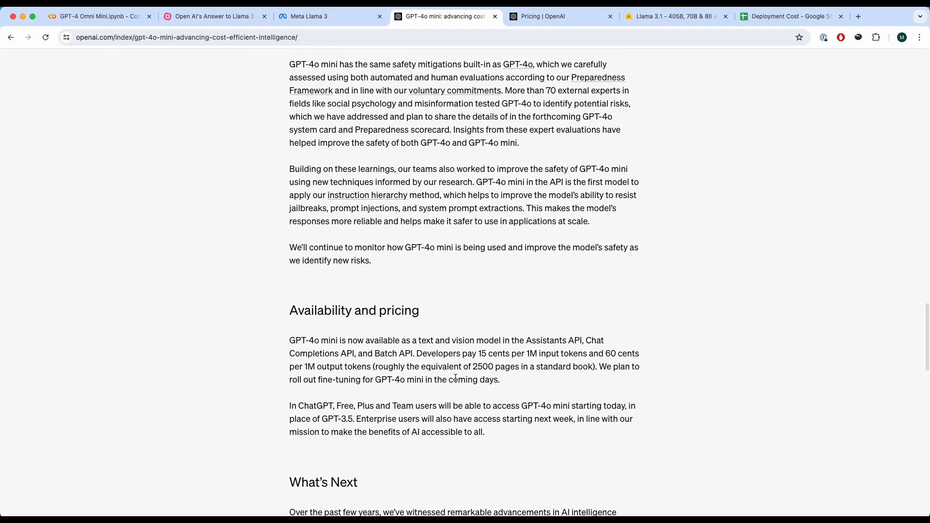
mouse_move(485, 361)
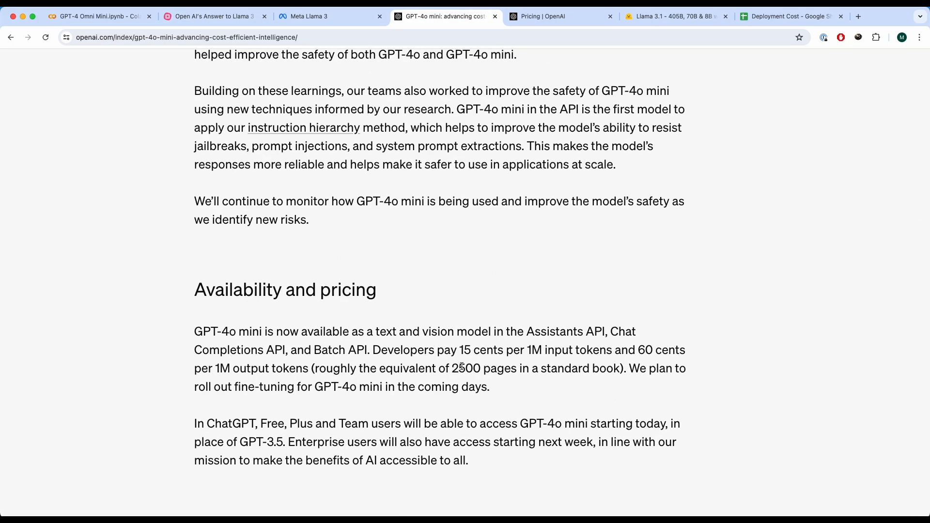
mouse_move(426, 317)
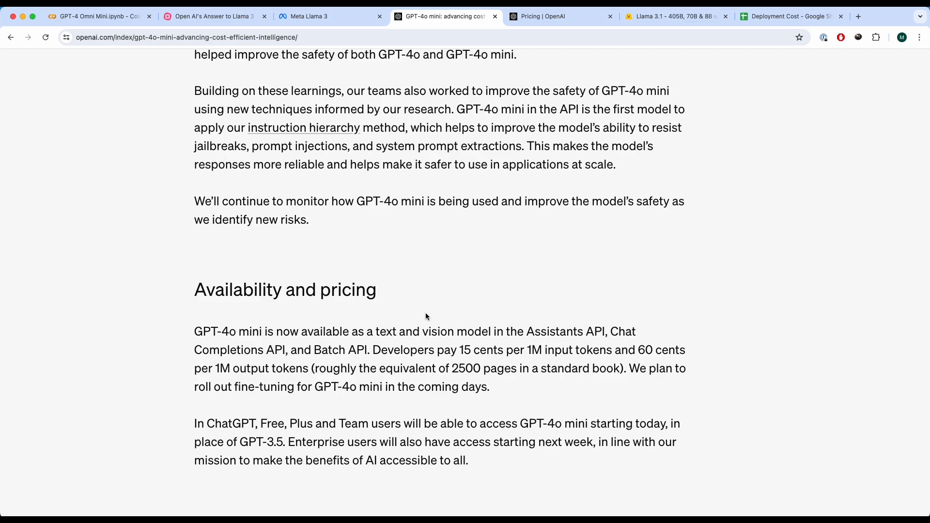
click(213, 16)
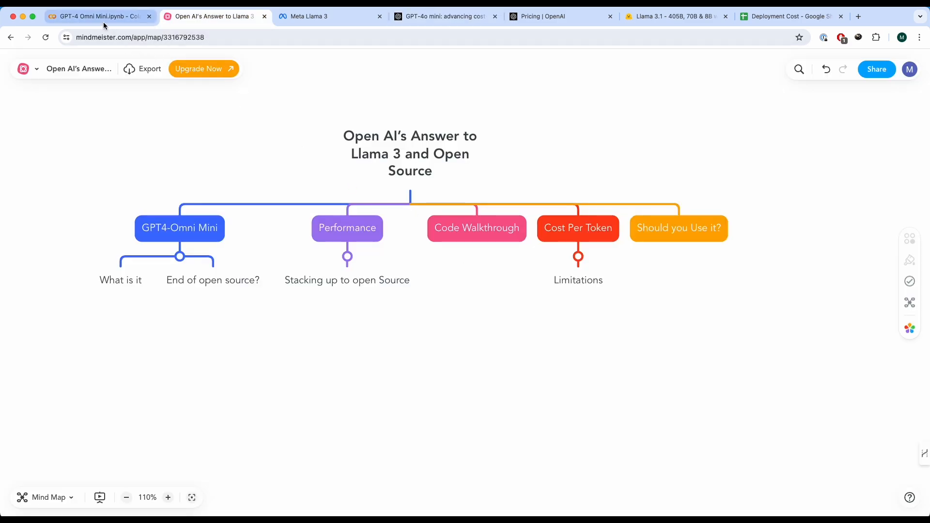
Step: Switch to the 'GPT-4 Omni Mini.ipynb - Colab' notebook showing the client setup code
click(97, 16)
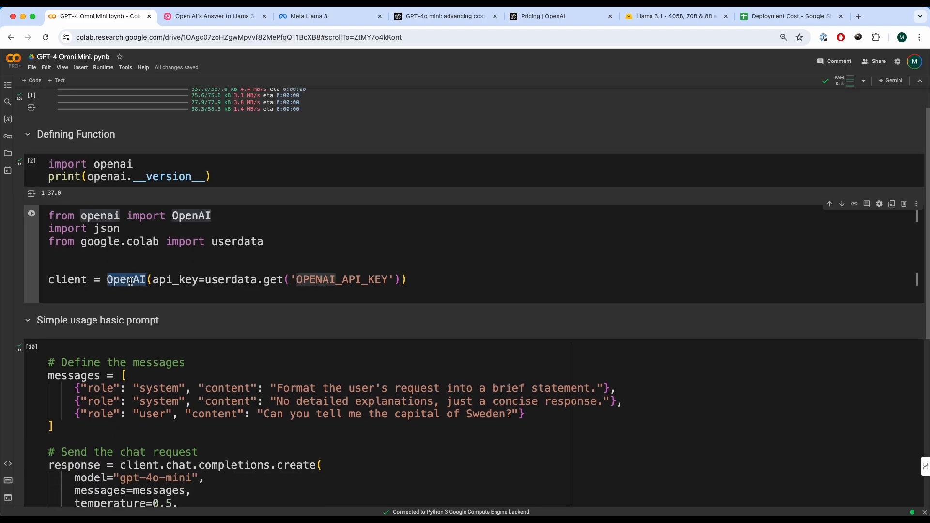
Step: Drop the extra system message, change 'Sweden' to 'France', rerun for Paris, and return to the mind map
scroll(down, 3)
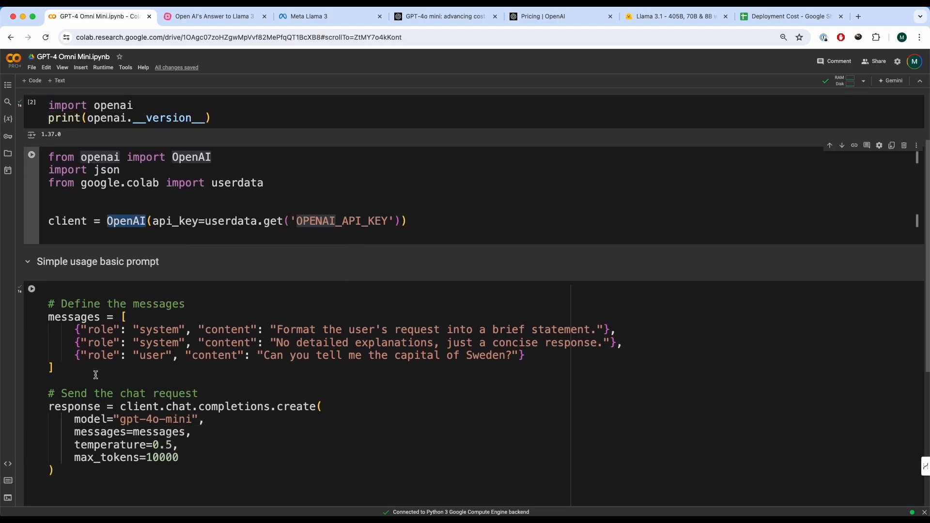
scroll(down, 3)
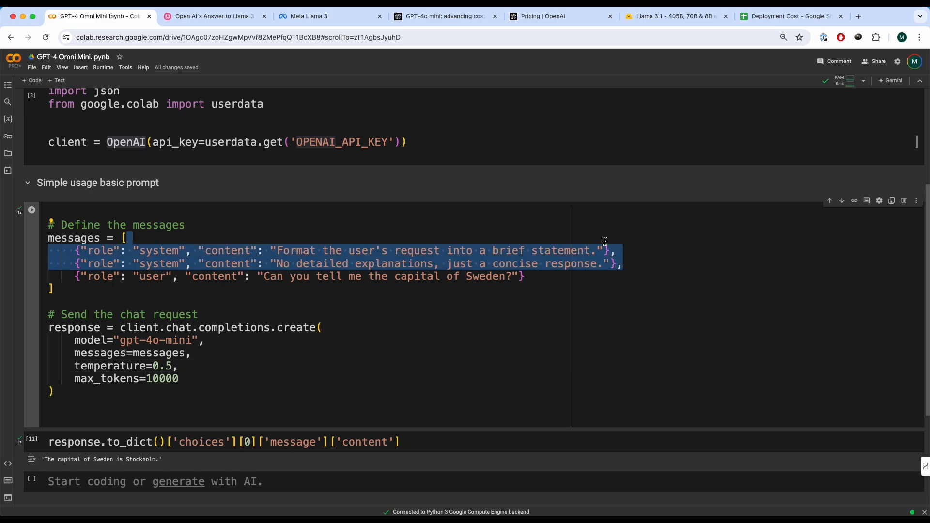
click(643, 263)
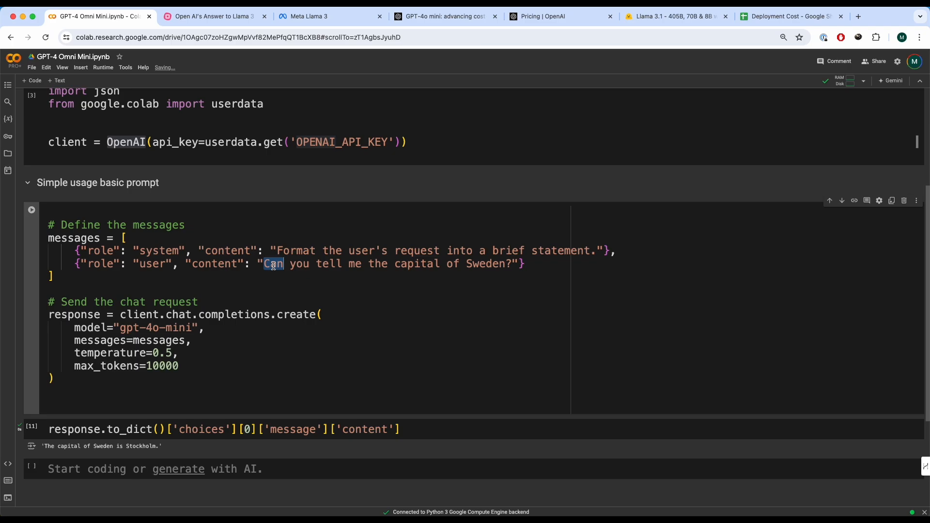
double_click(485, 264)
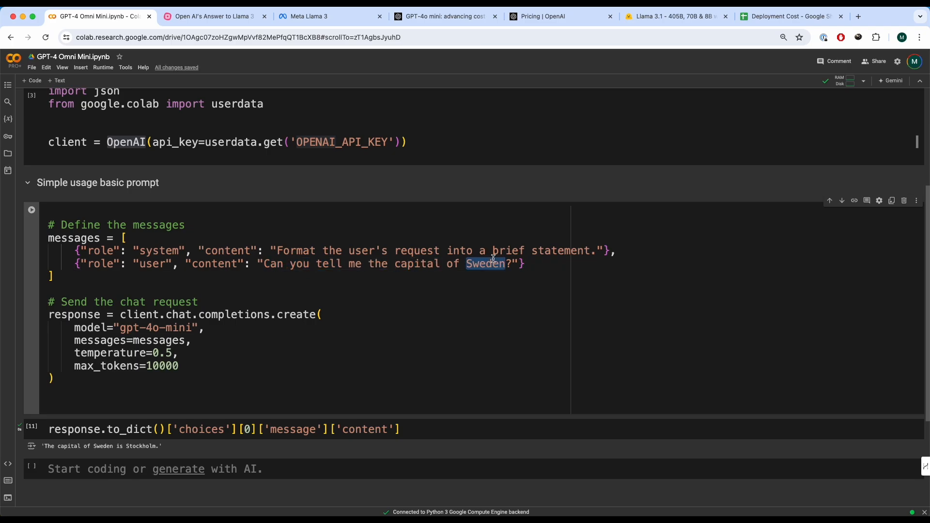
click(31, 209)
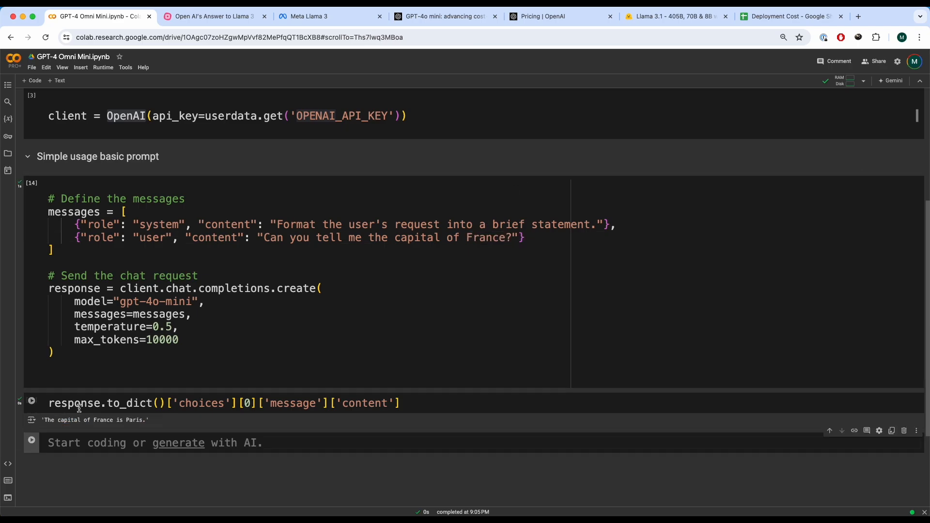
scroll(up, 3)
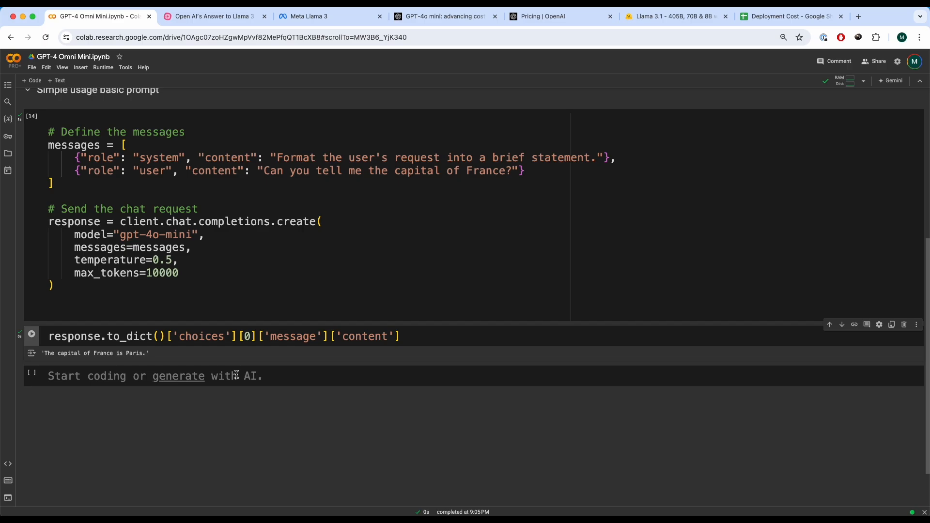
click(214, 16)
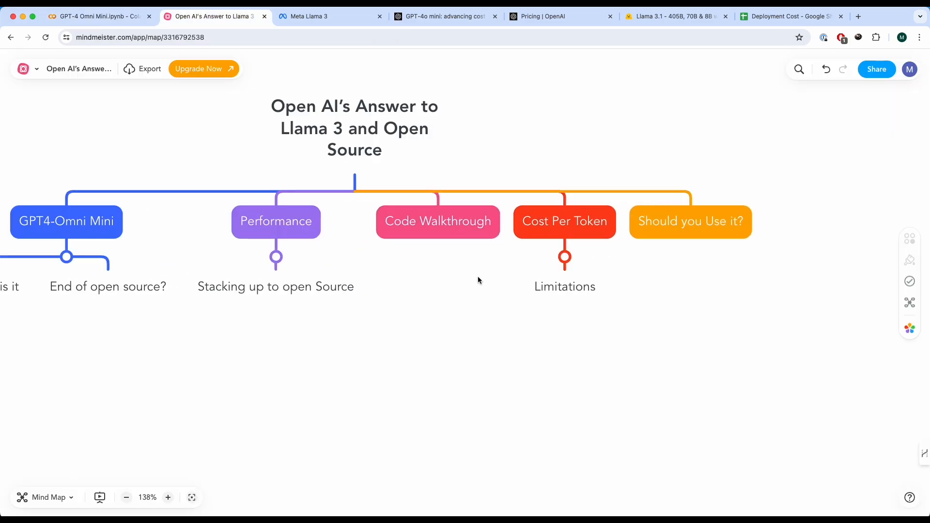
Step: Return from the mind map to the GPT-4o mini article's pricing section
click(126, 497)
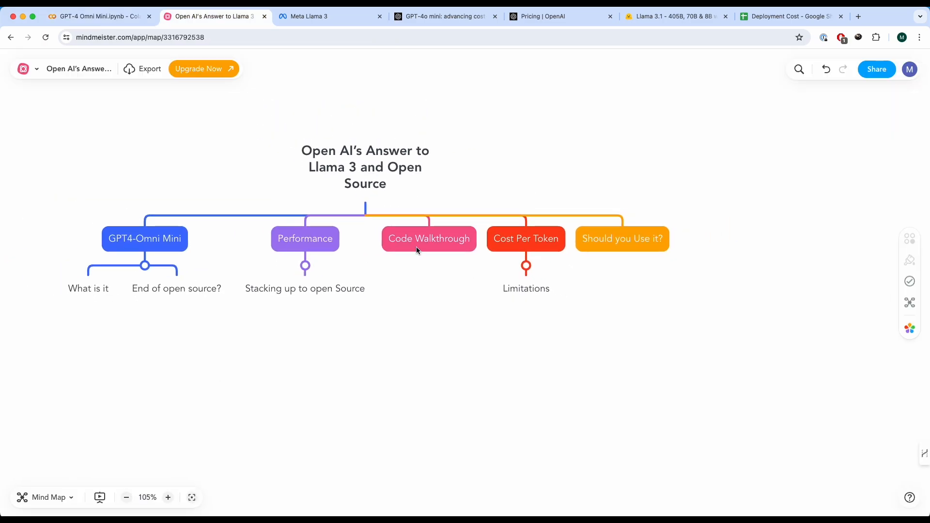
mouse_move(525, 248)
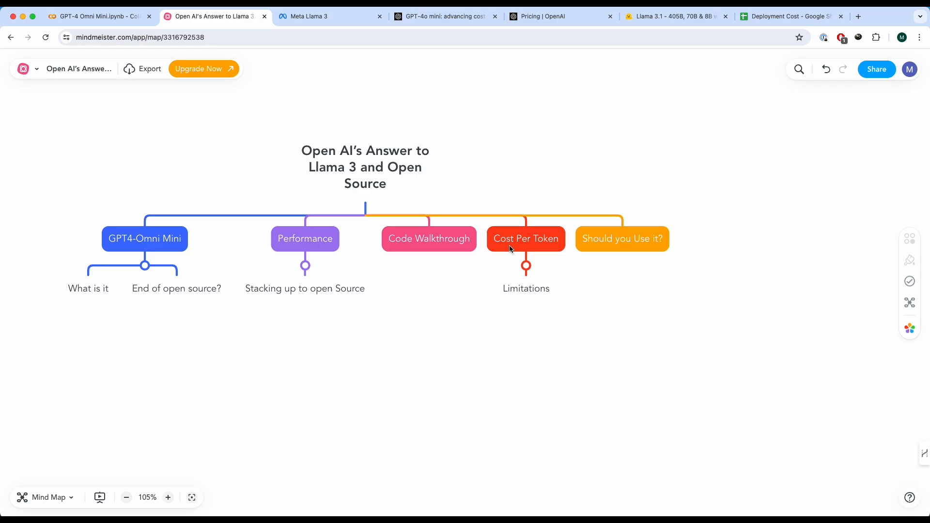
click(441, 16)
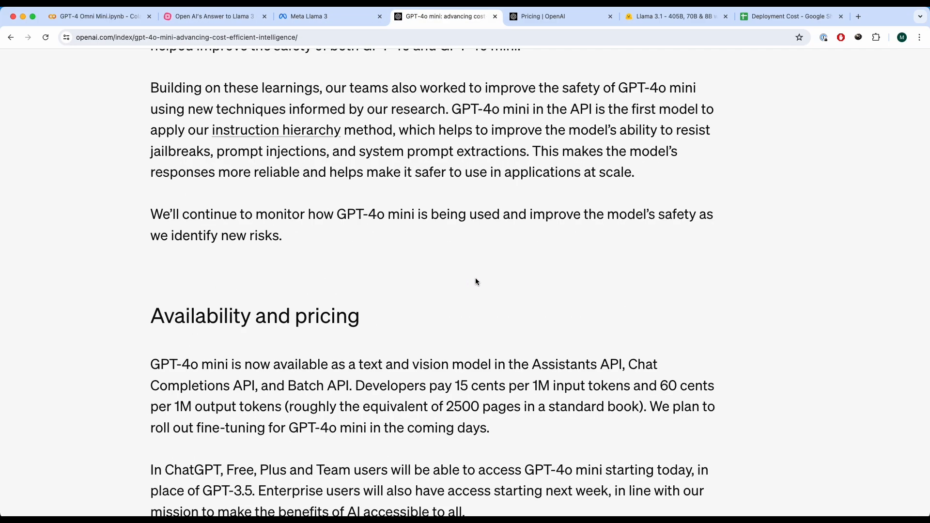
Step: Highlight the price per 1M input tokens, then move to the OpenAI API pricing page
double_click(583, 385)
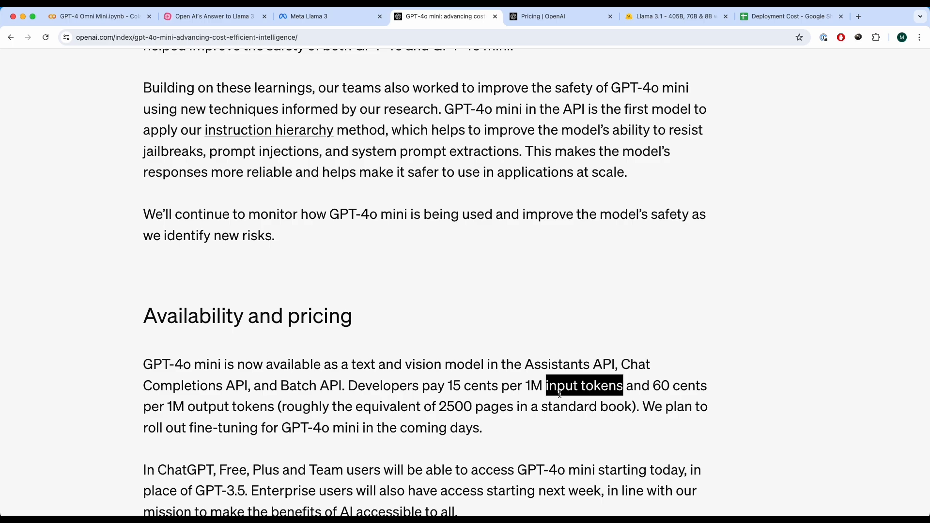
double_click(660, 386)
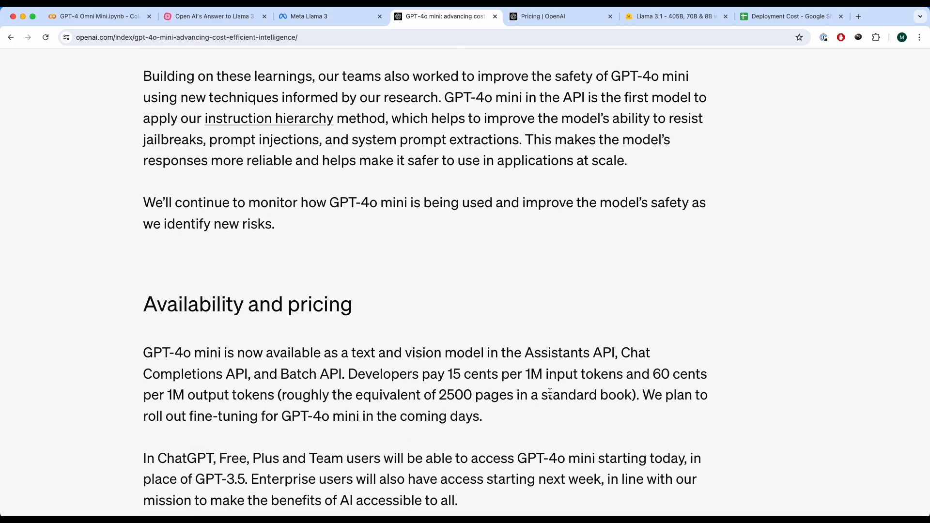
scroll(down, 3)
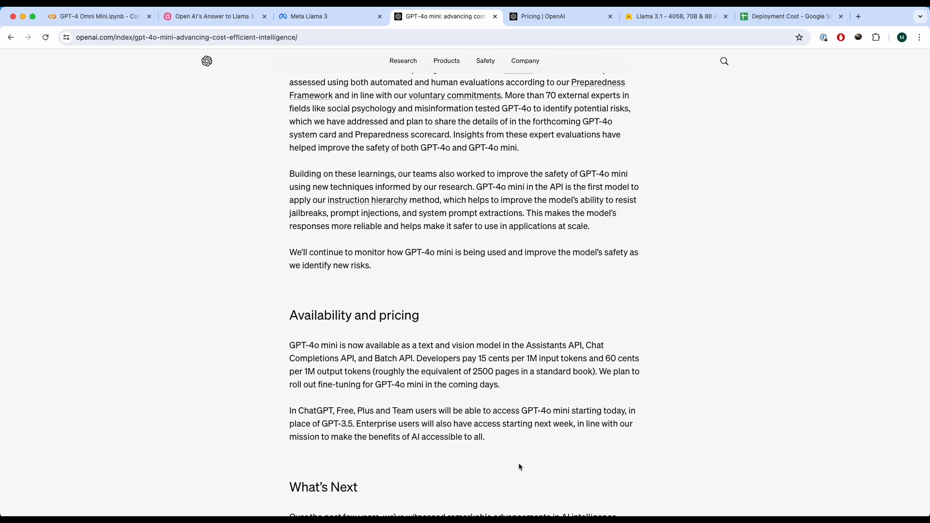
click(557, 16)
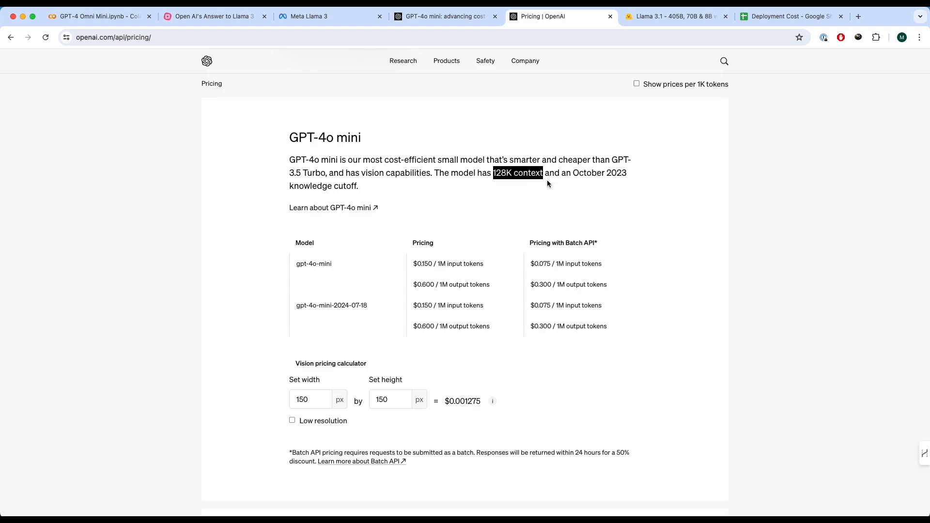
mouse_move(380, 282)
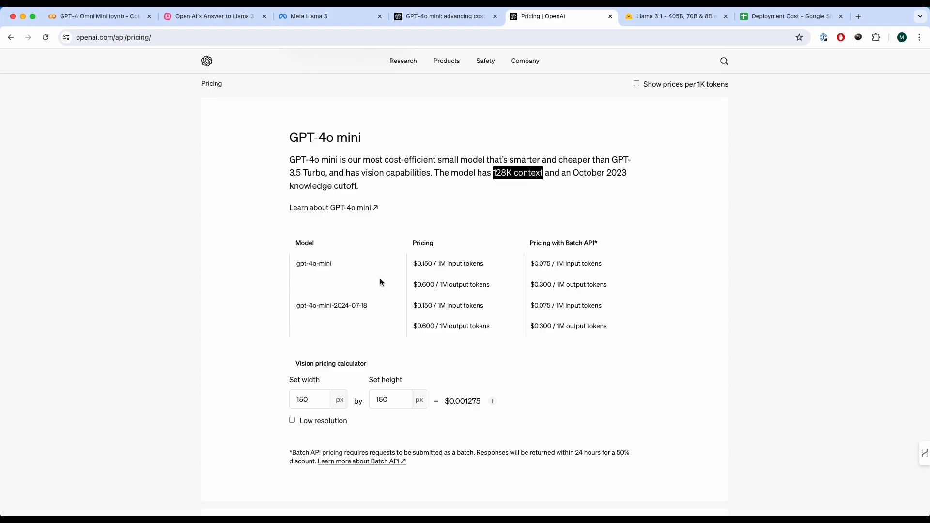
mouse_move(479, 261)
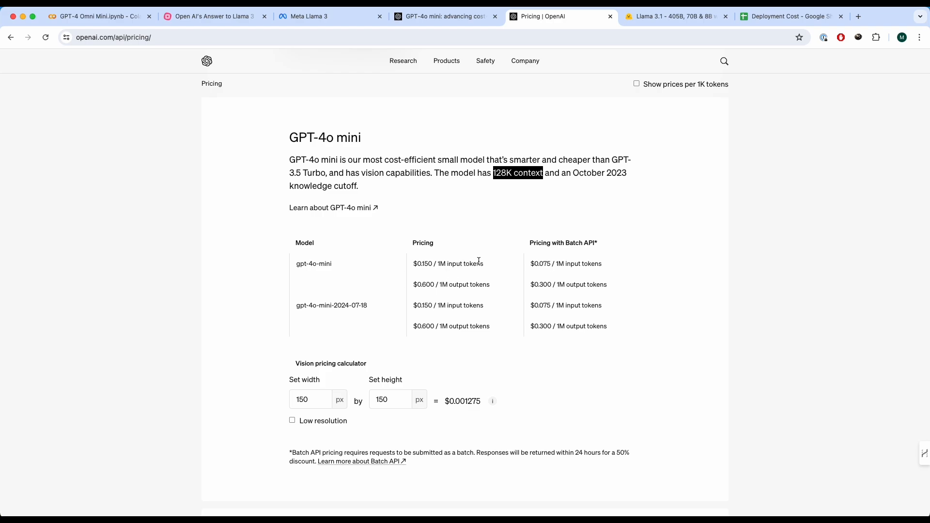
mouse_move(487, 263)
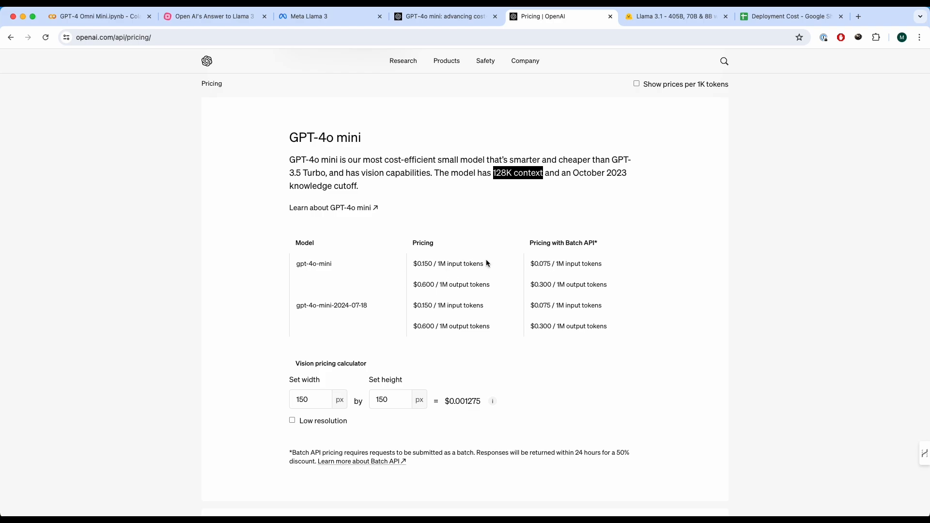
mouse_move(444, 287)
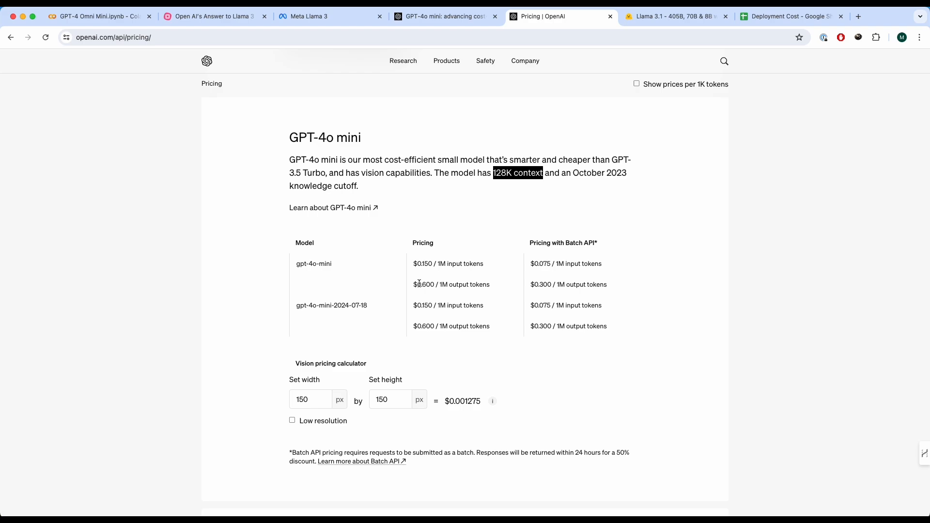
mouse_move(445, 259)
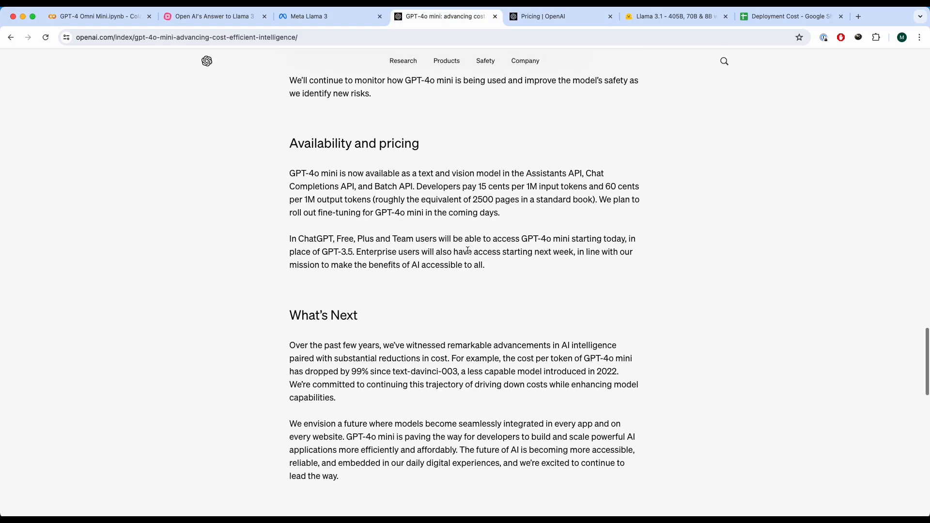
Step: Revisit the Model Evaluation Scores chart, then switch to the Meta Llama 3 Instruct tables
scroll(up, 3)
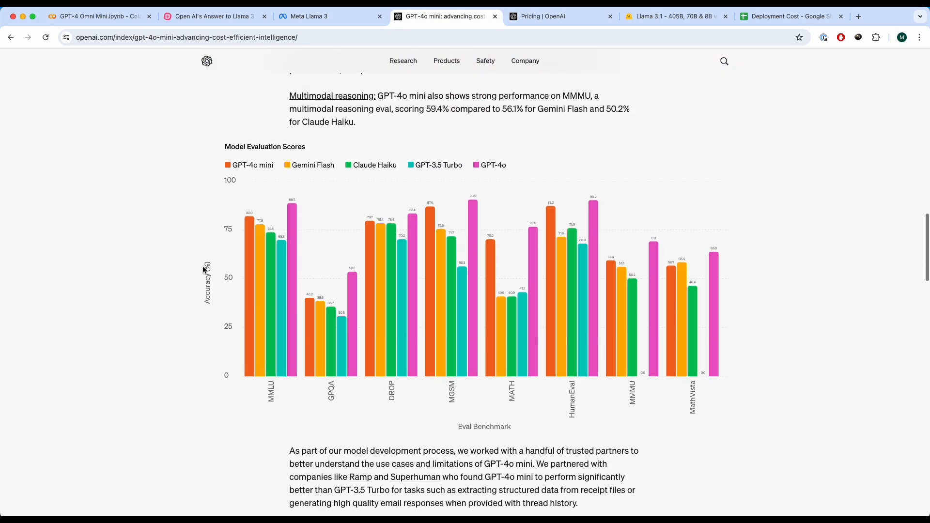
mouse_move(744, 378)
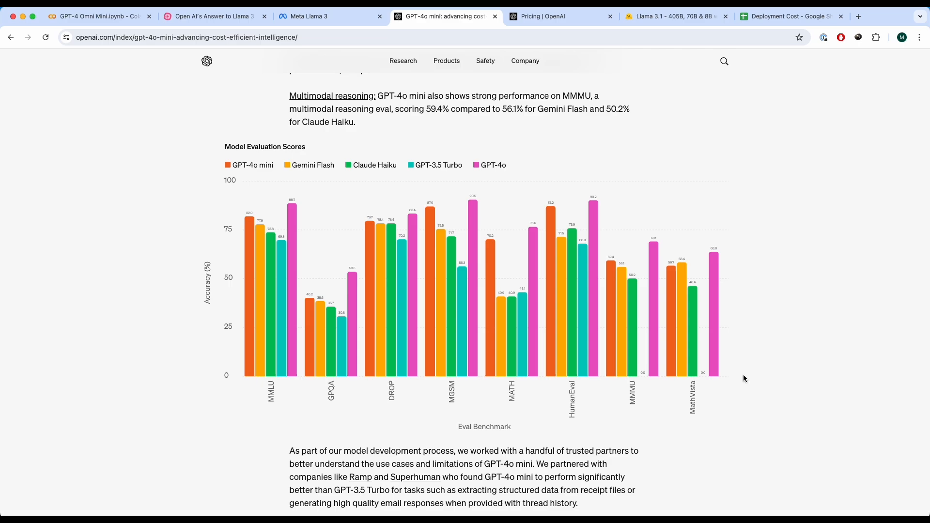
mouse_move(415, 289)
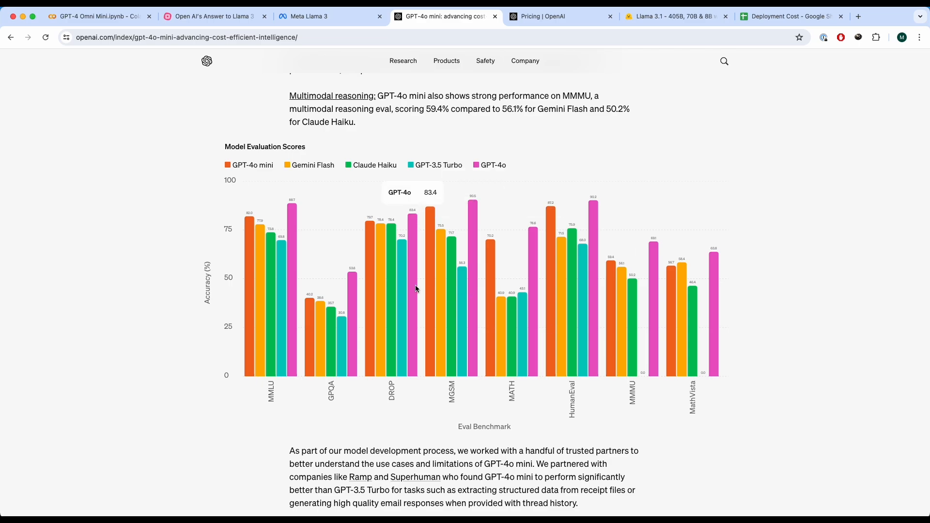
mouse_move(249, 265)
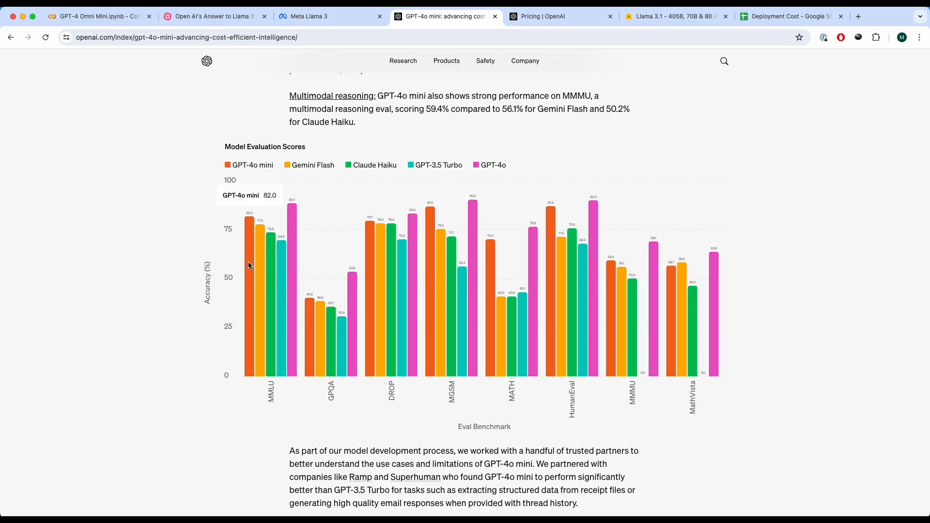
mouse_move(351, 105)
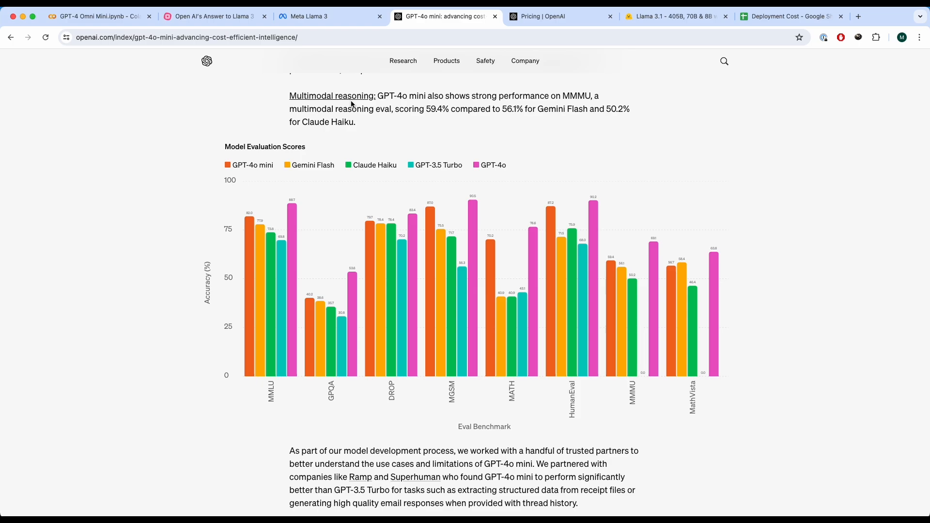
mouse_move(471, 123)
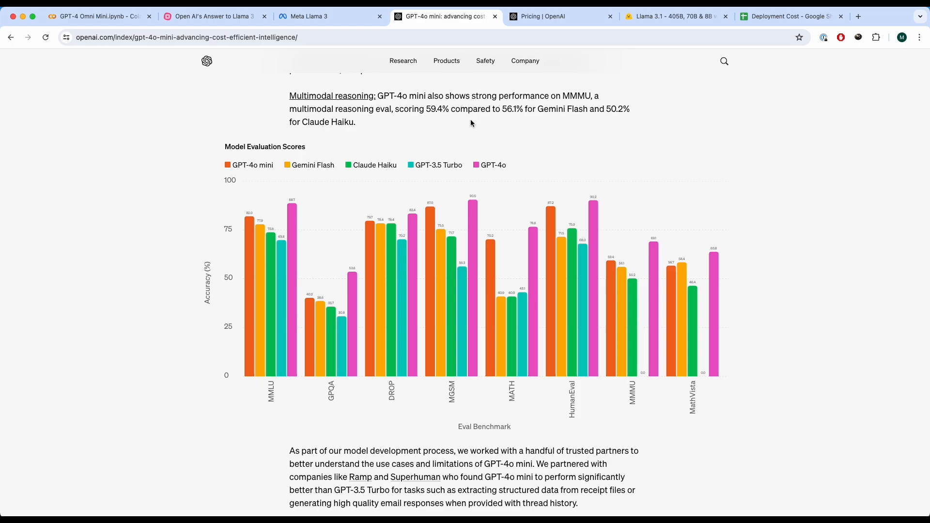
mouse_move(394, 215)
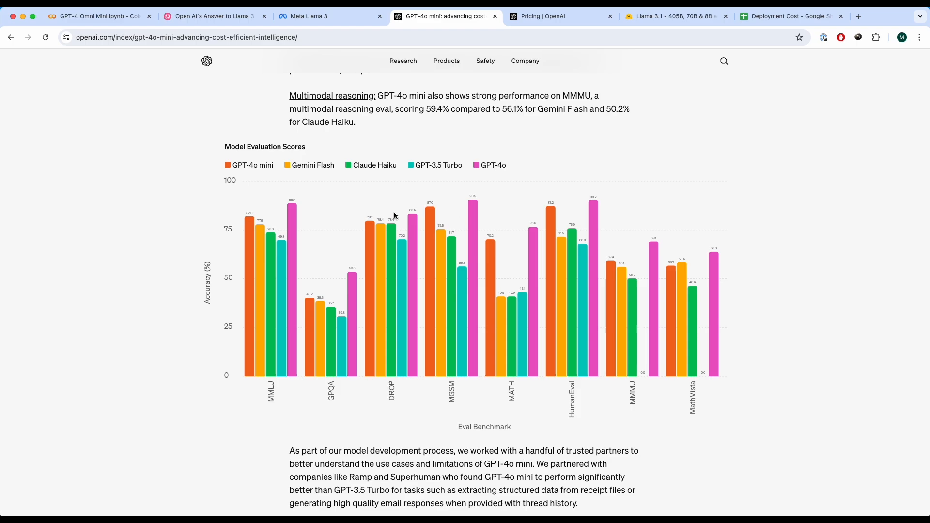
mouse_move(348, 214)
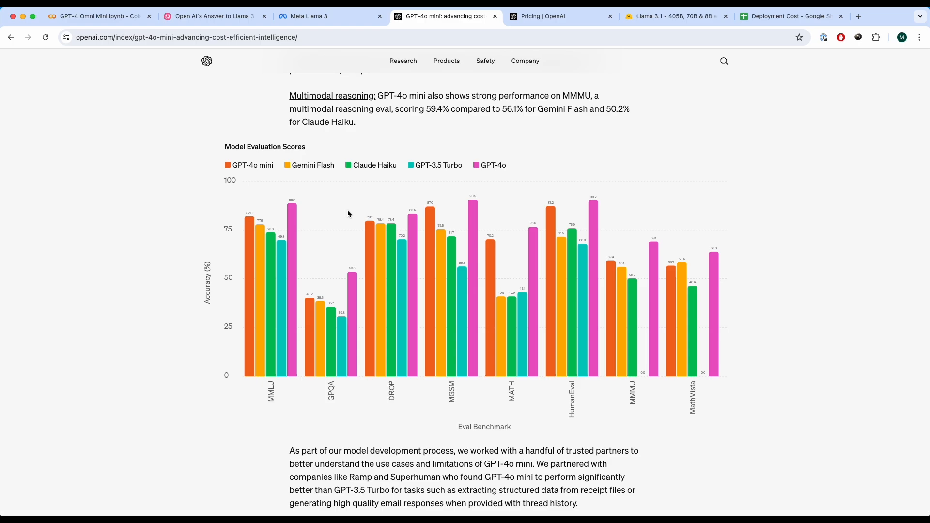
scroll(down, 3)
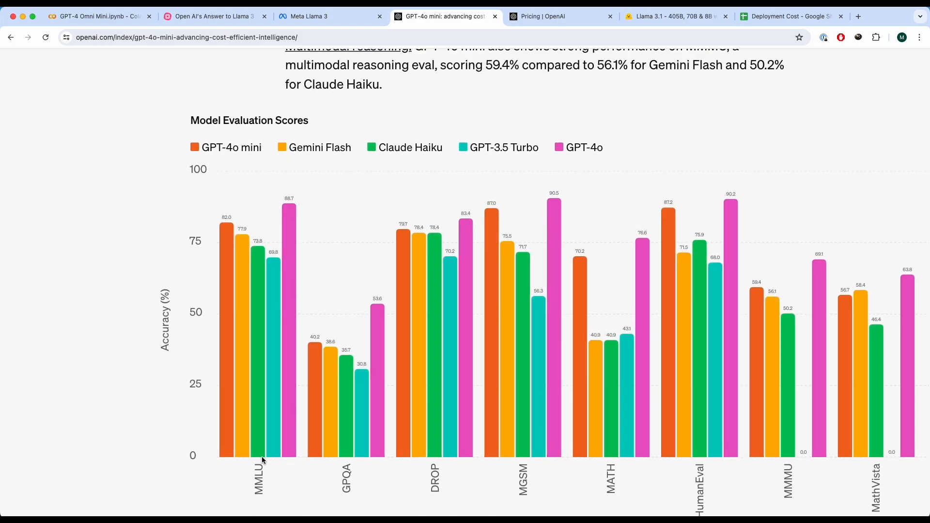
click(304, 16)
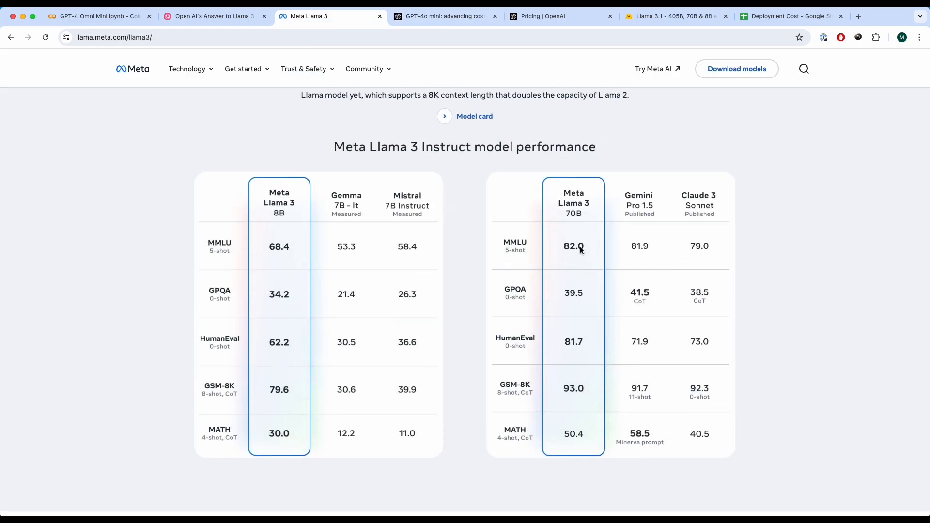
Step: Compare the GPT-4o mini chart with the Meta Llama 3 and Llama 3.1 benchmark tables
click(442, 16)
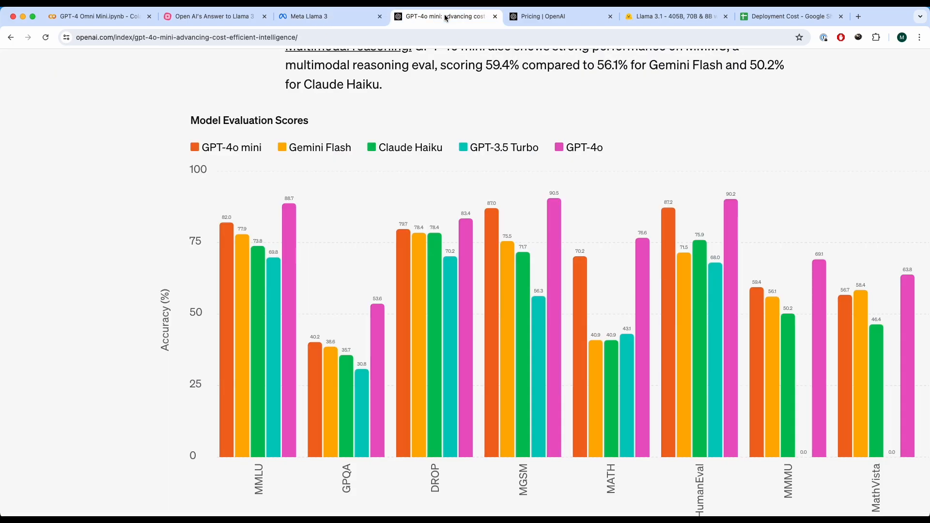
mouse_move(176, 284)
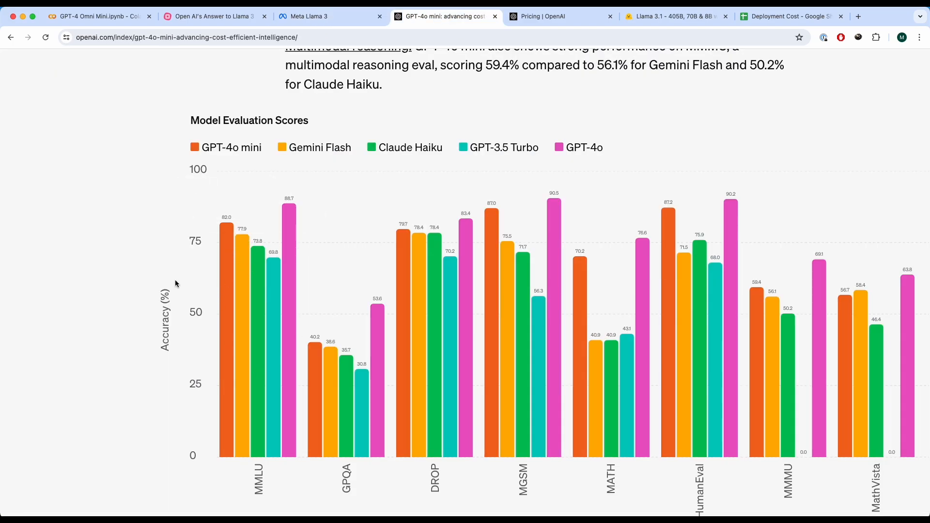
mouse_move(356, 16)
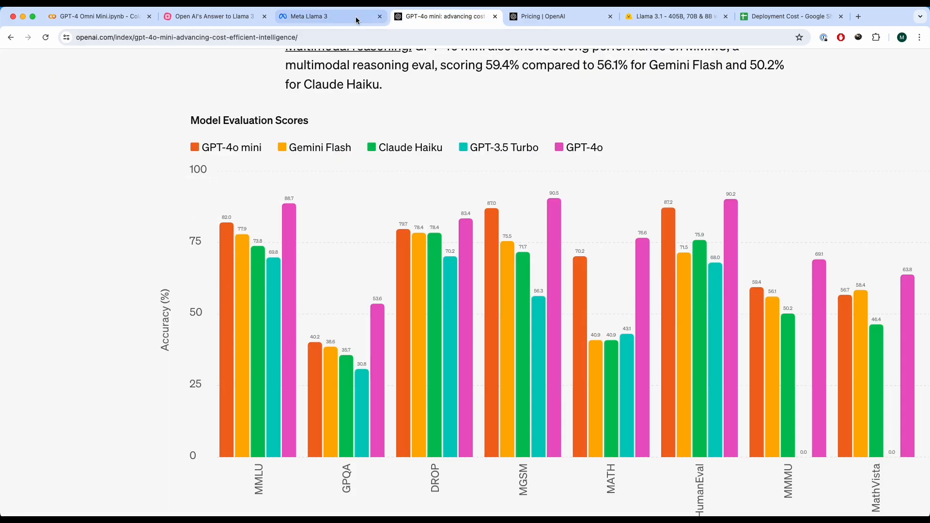
click(329, 16)
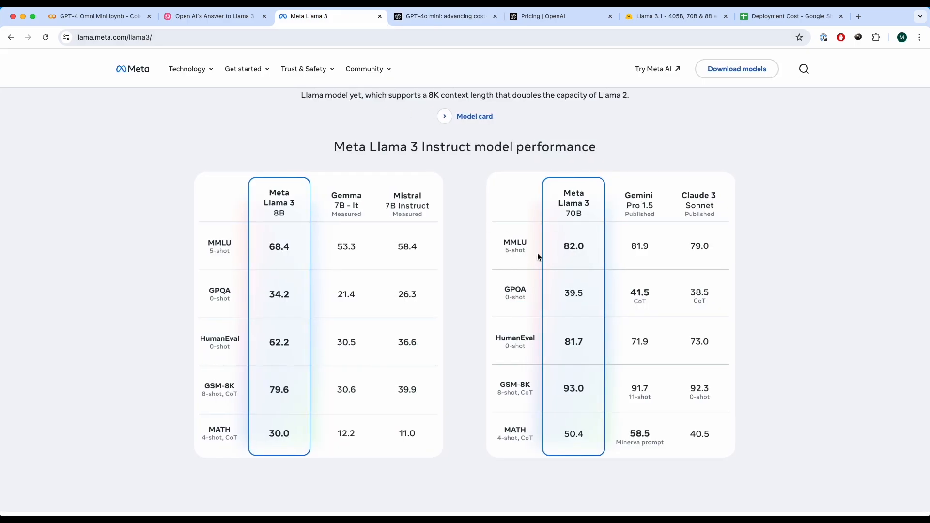
mouse_move(554, 230)
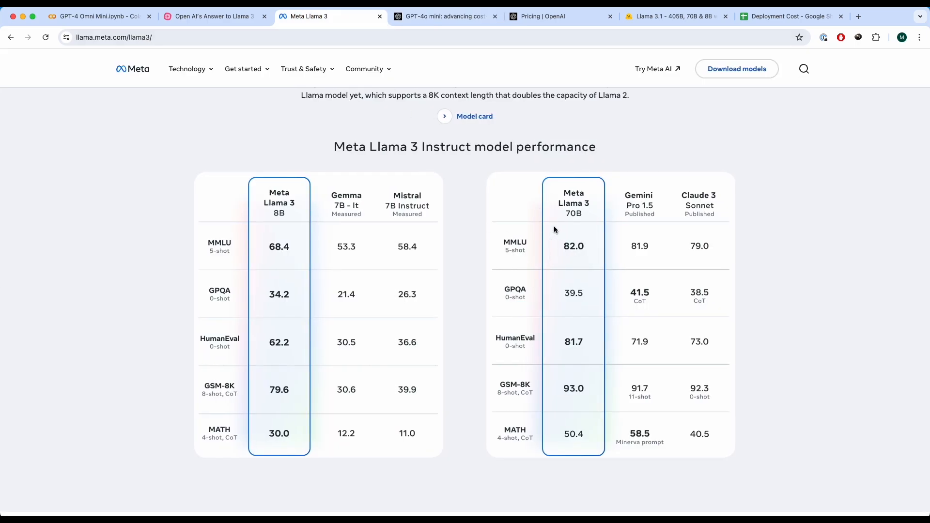
click(673, 16)
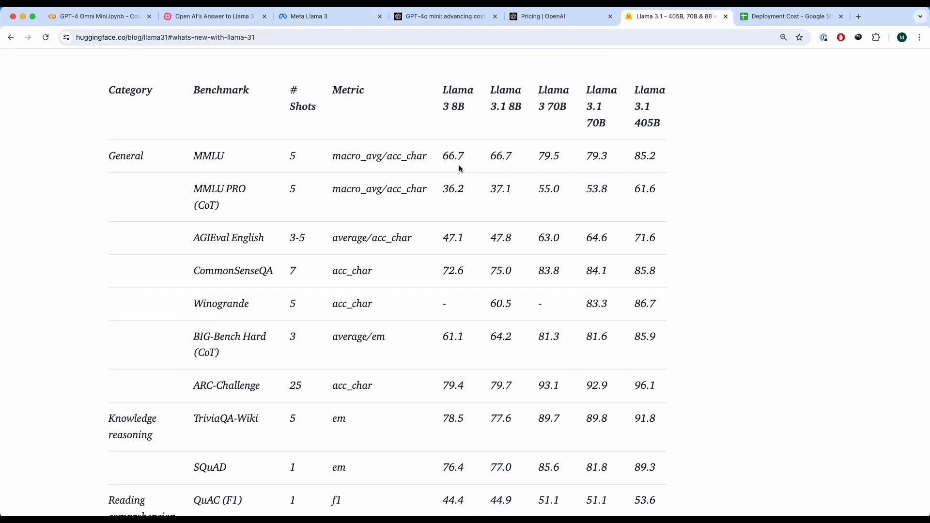
mouse_move(496, 131)
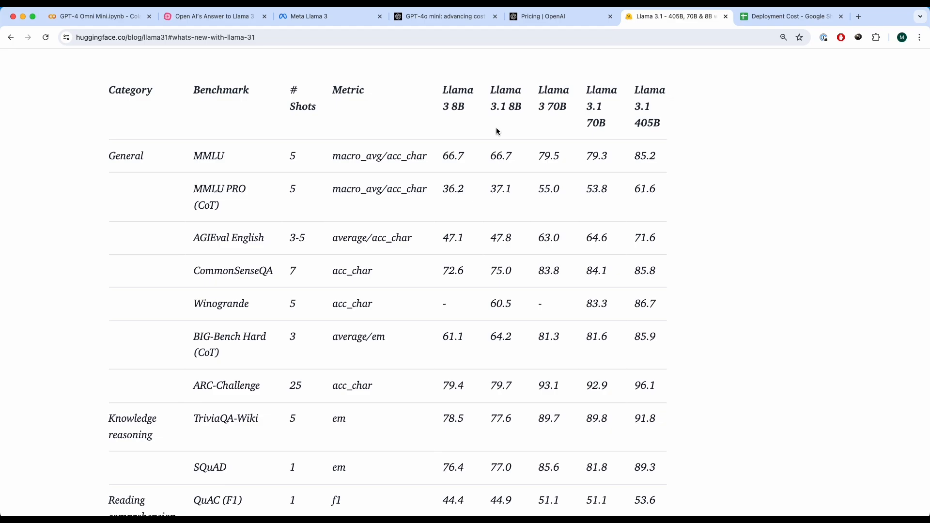
mouse_move(490, 156)
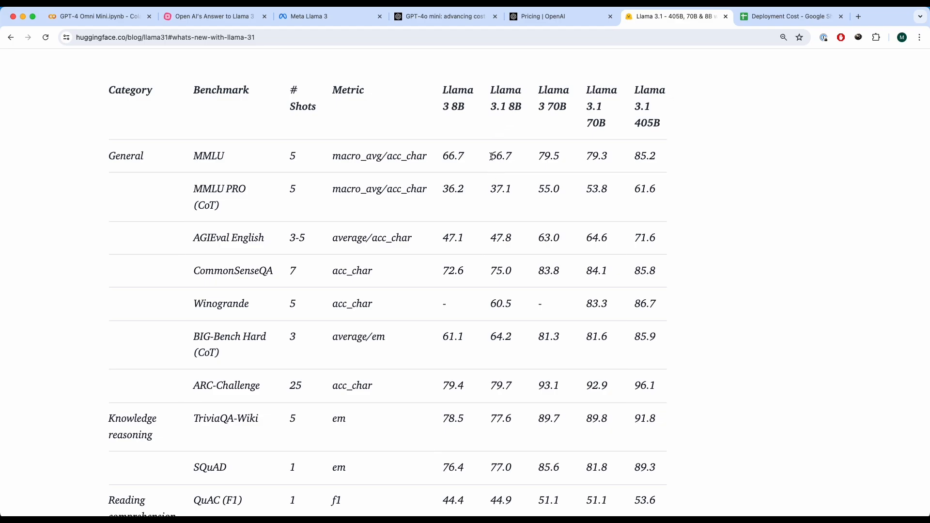
mouse_move(515, 160)
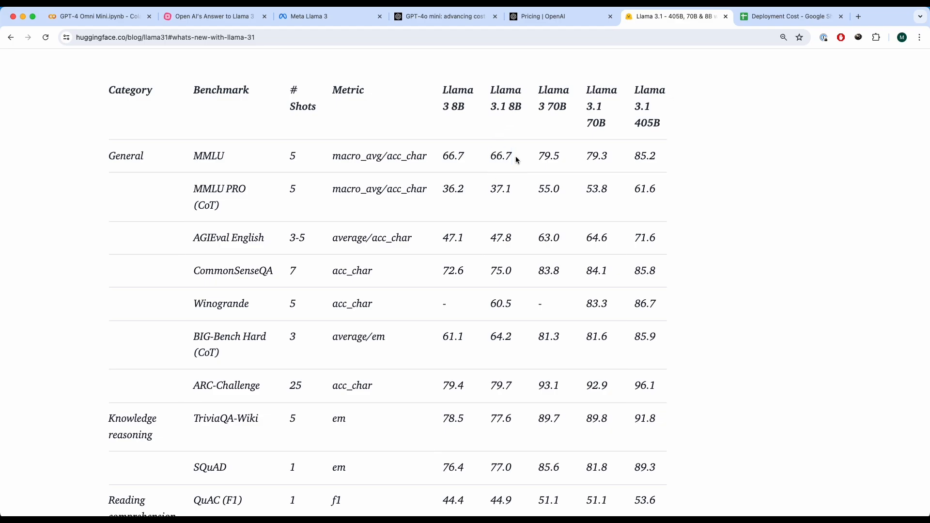
mouse_move(453, 155)
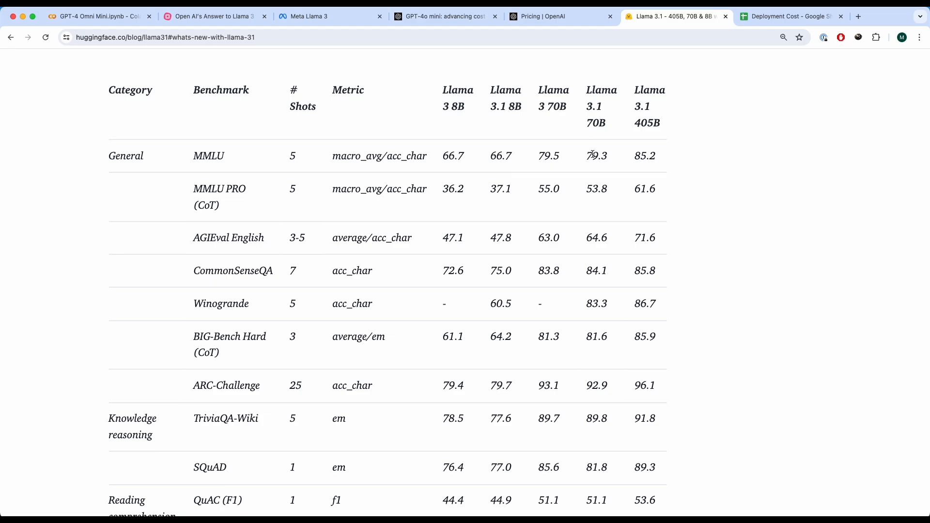
Step: Select Llama 3.1 70B's MMLU score 79.3, check it against the chart, then open the Deployment Cost sheet
double_click(596, 155)
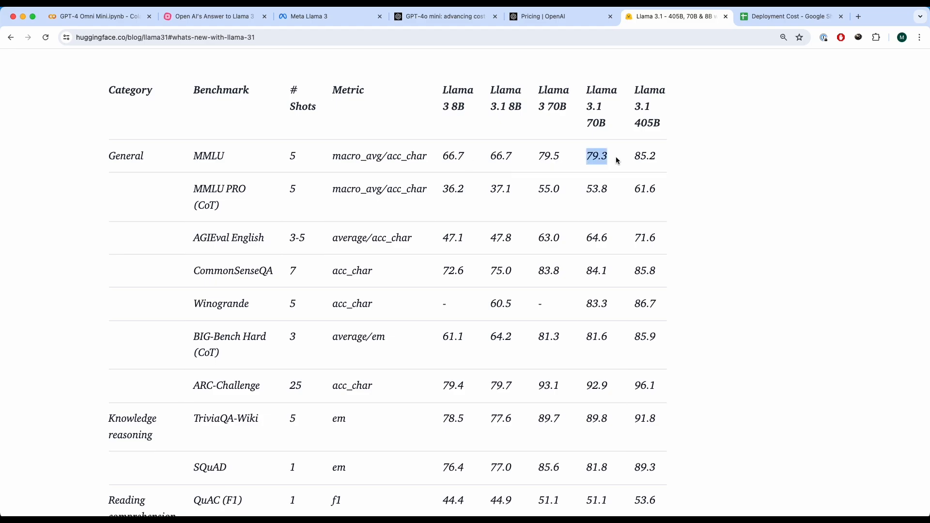
click(442, 15)
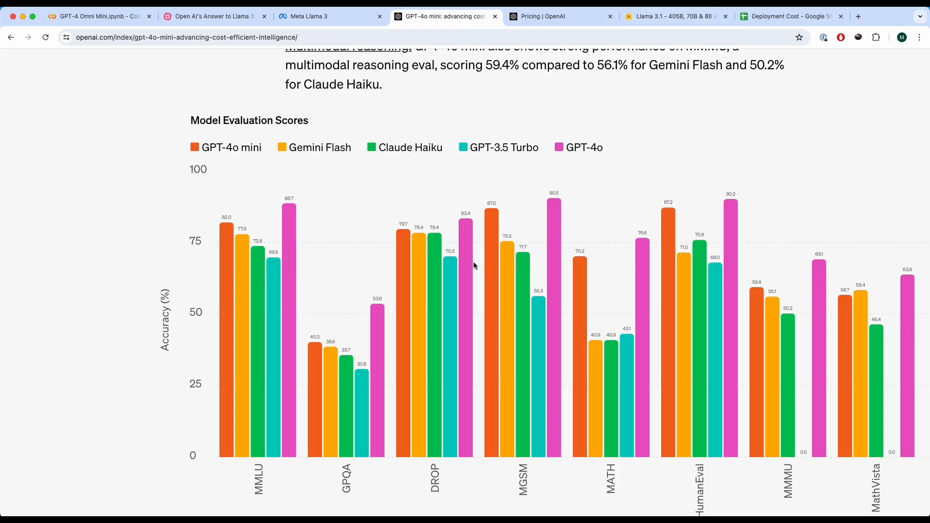
click(673, 16)
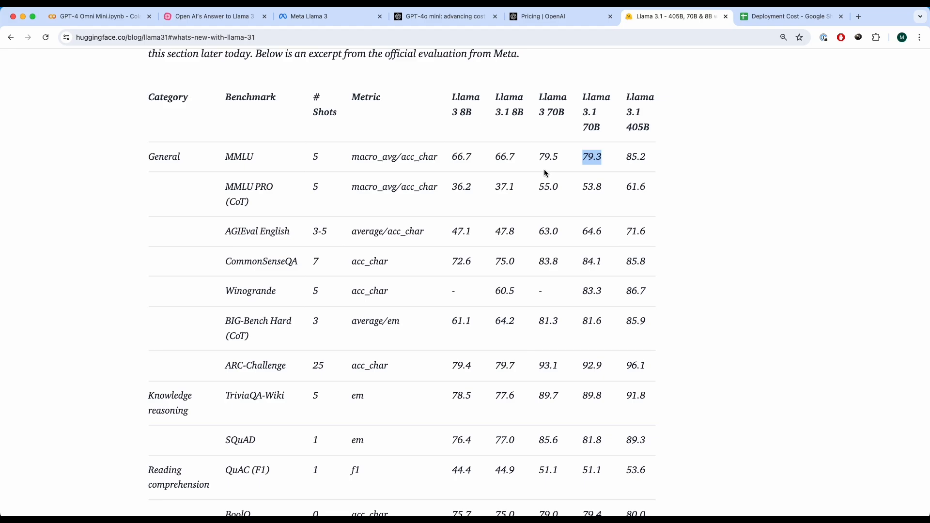
click(790, 15)
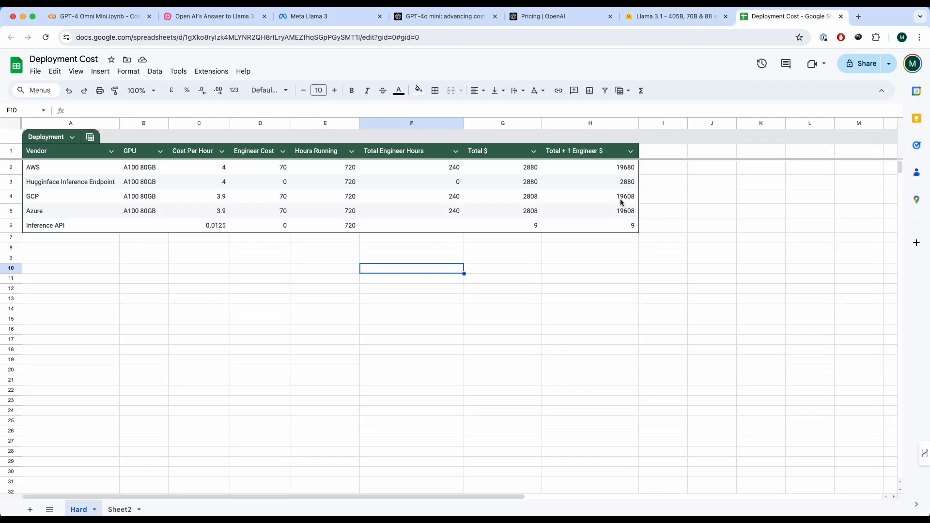
click(589, 196)
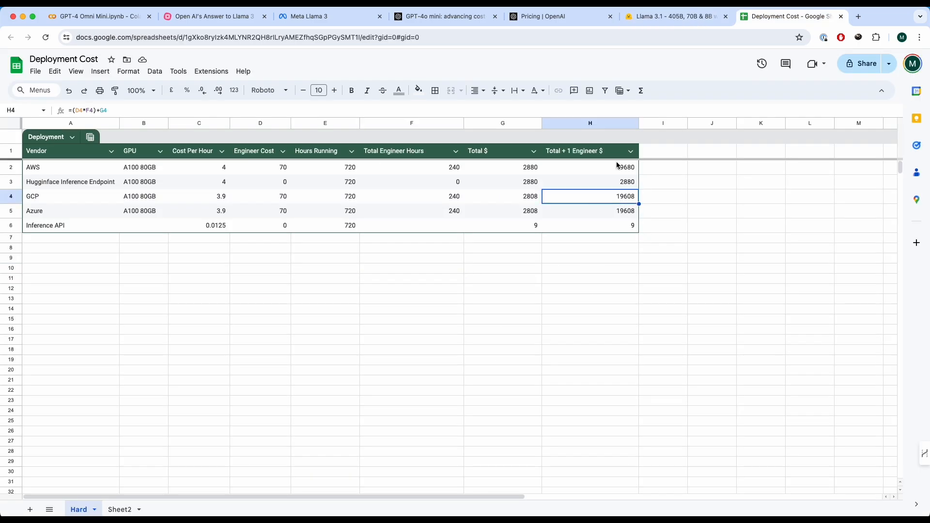
mouse_move(539, 204)
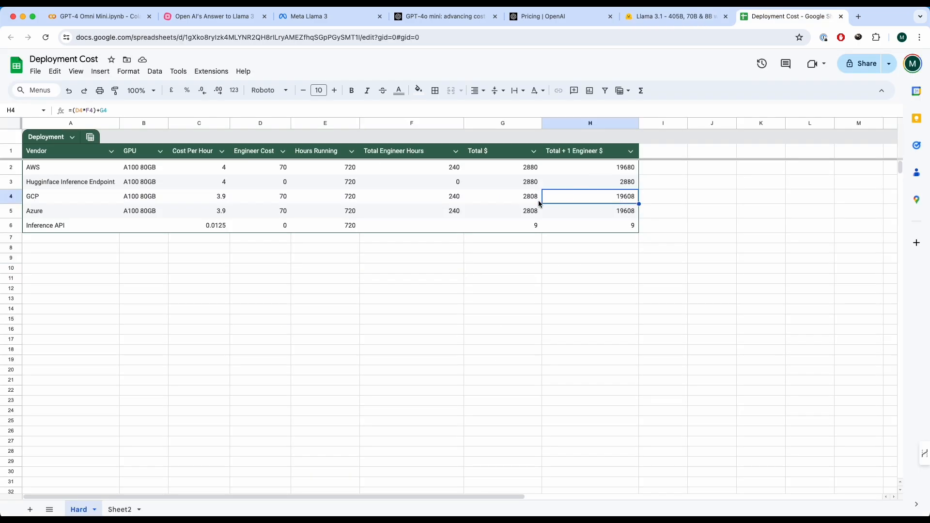
mouse_move(431, 243)
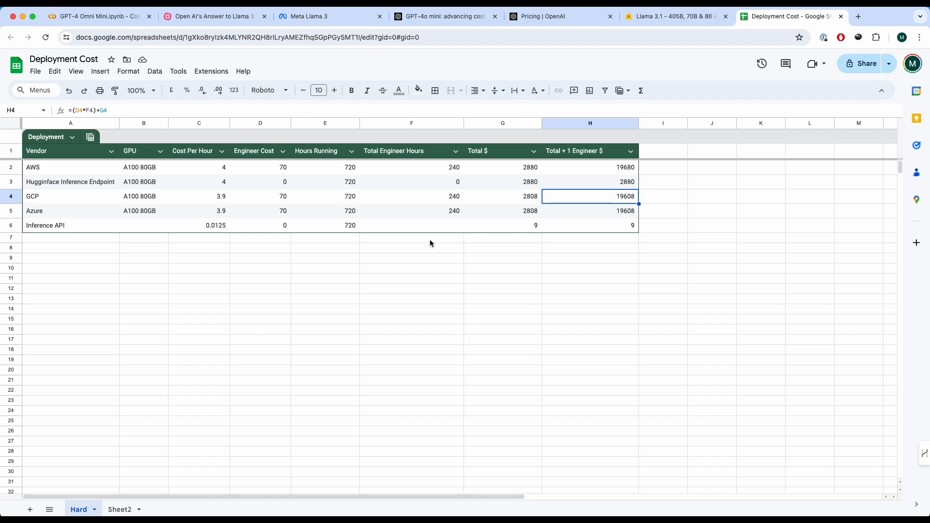
click(199, 167)
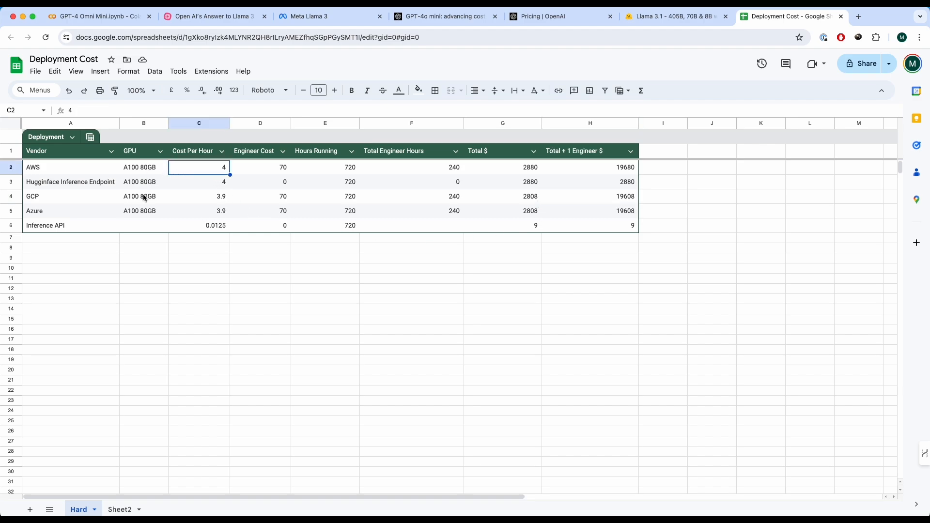
click(260, 167)
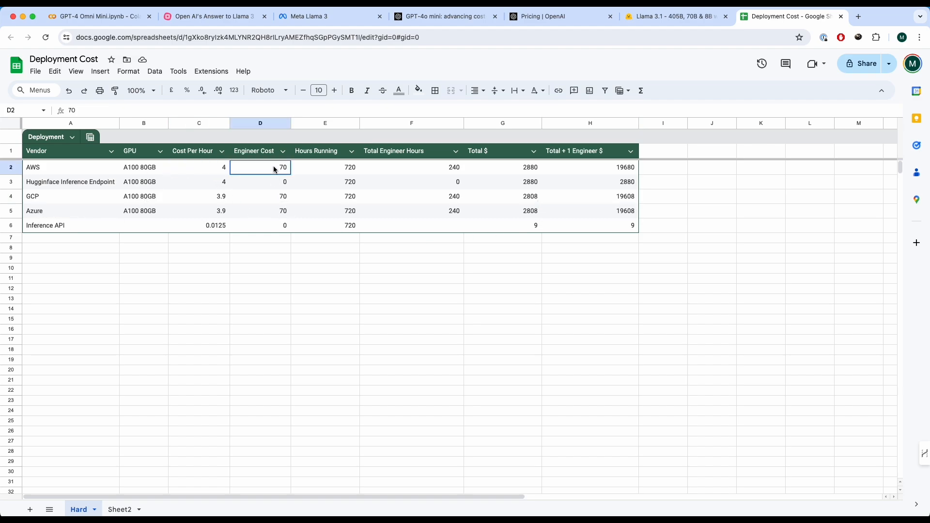
click(325, 182)
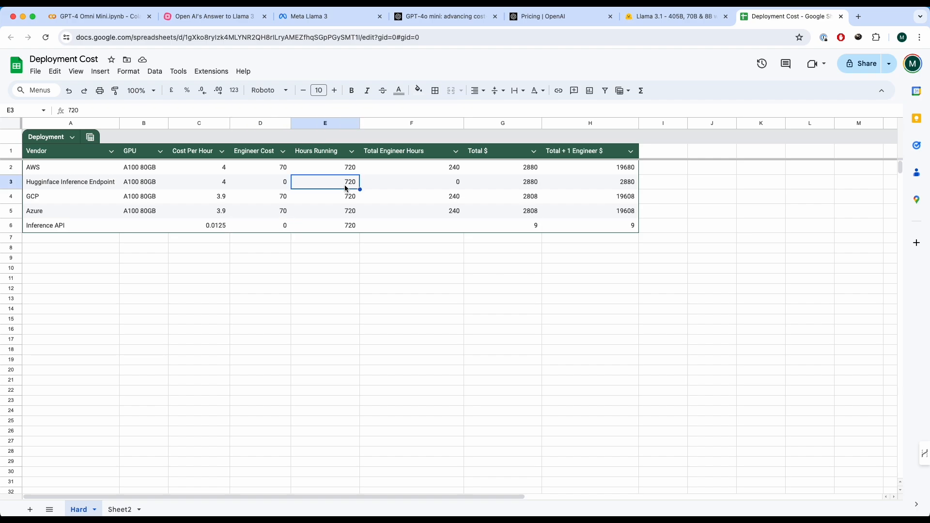
click(411, 196)
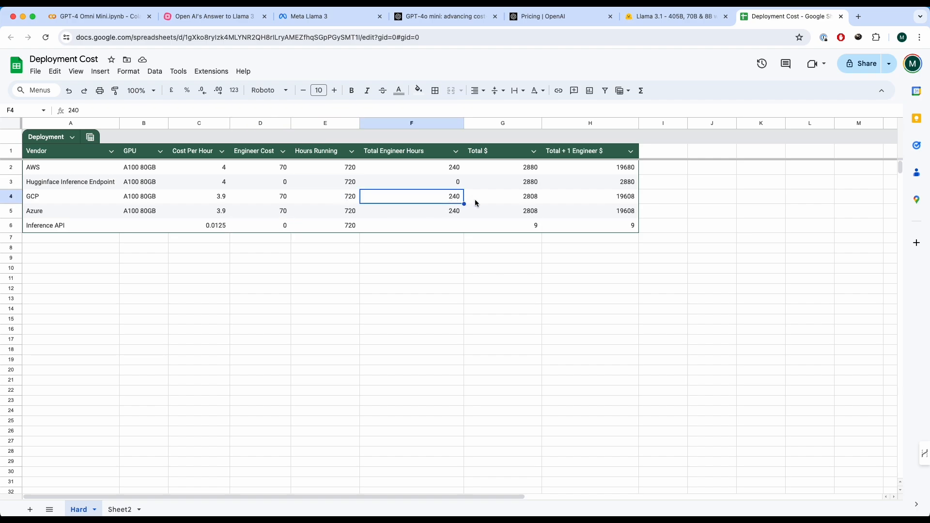
mouse_move(628, 202)
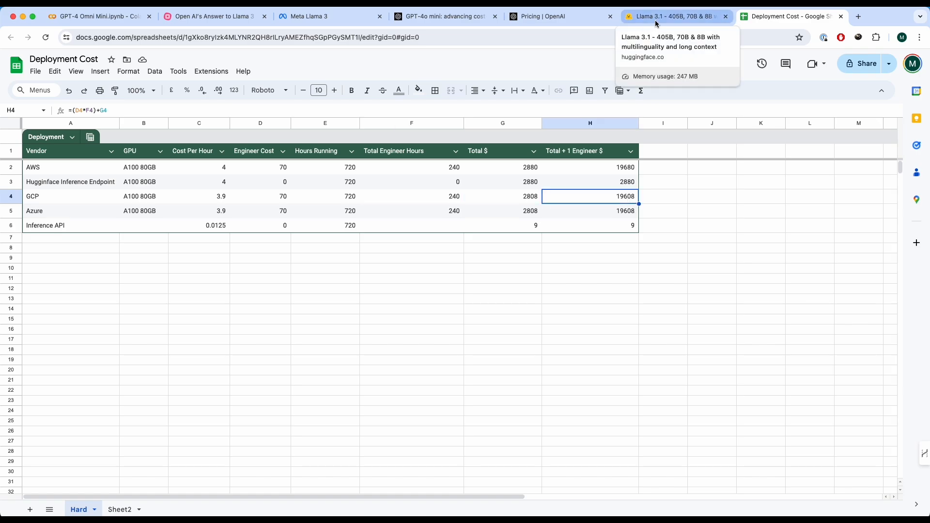
Step: Compare GPT-4o and GPT-4o mini rates, highlighting GPT-4o's input and batch input prices
click(561, 16)
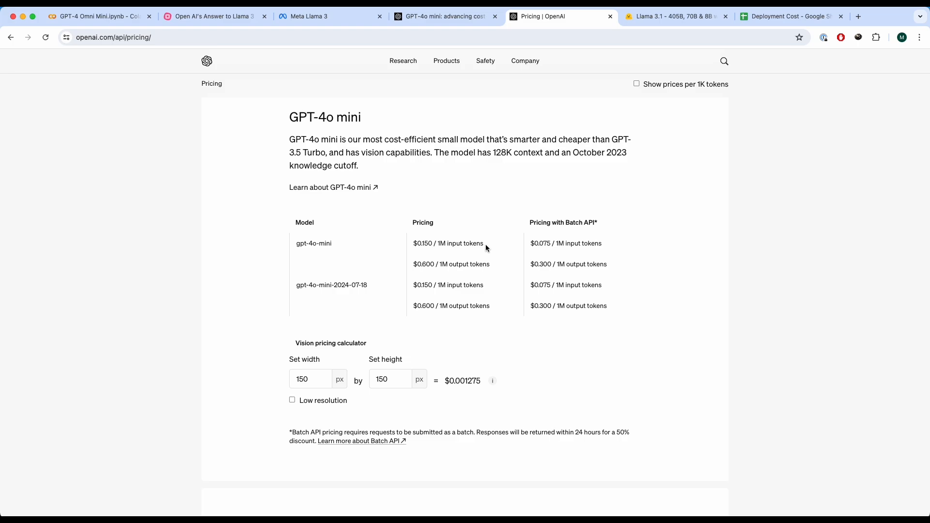
scroll(down, 3)
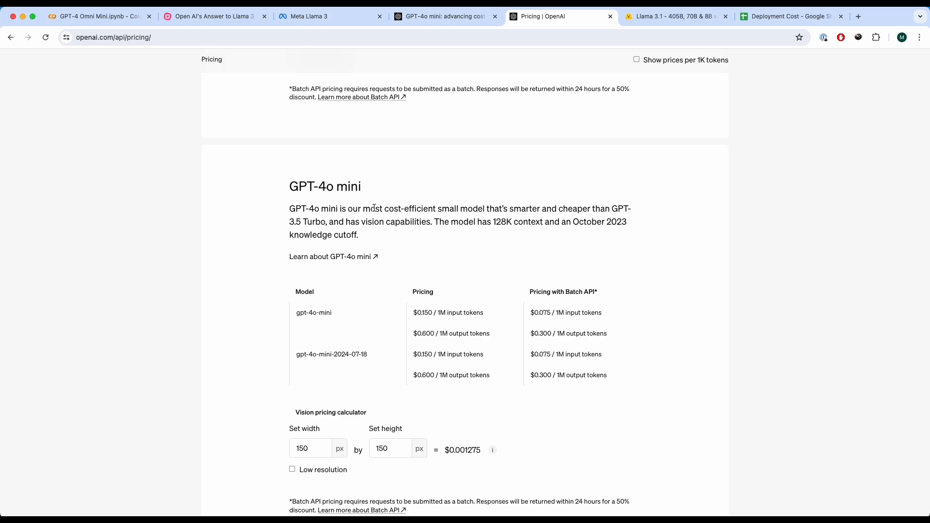
scroll(up, 3)
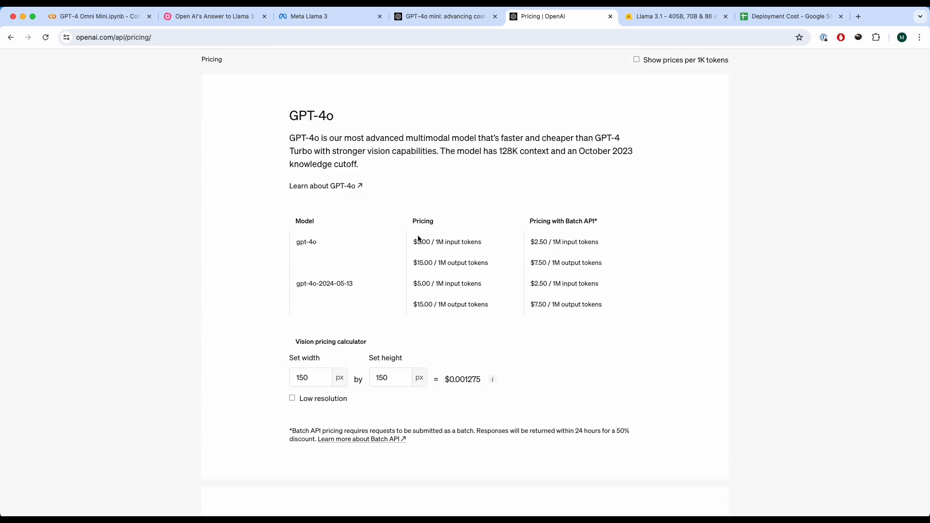
double_click(420, 241)
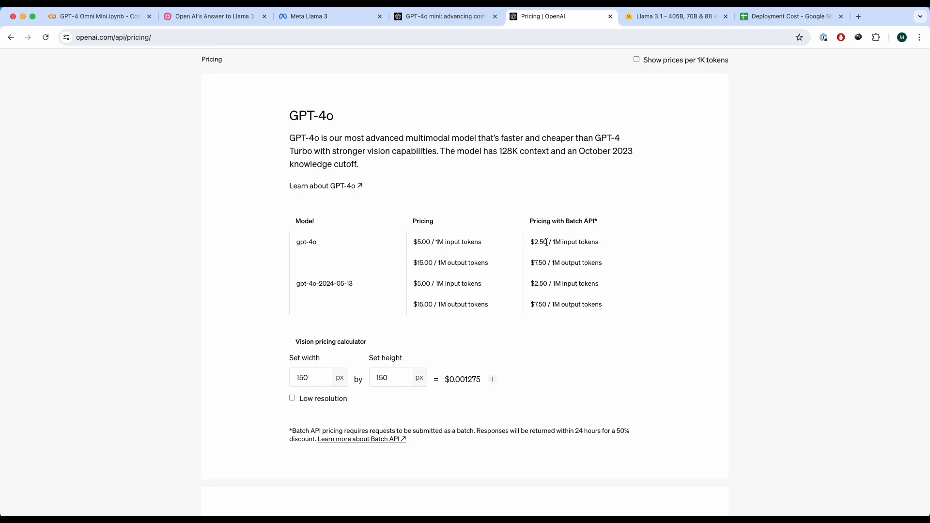
double_click(540, 242)
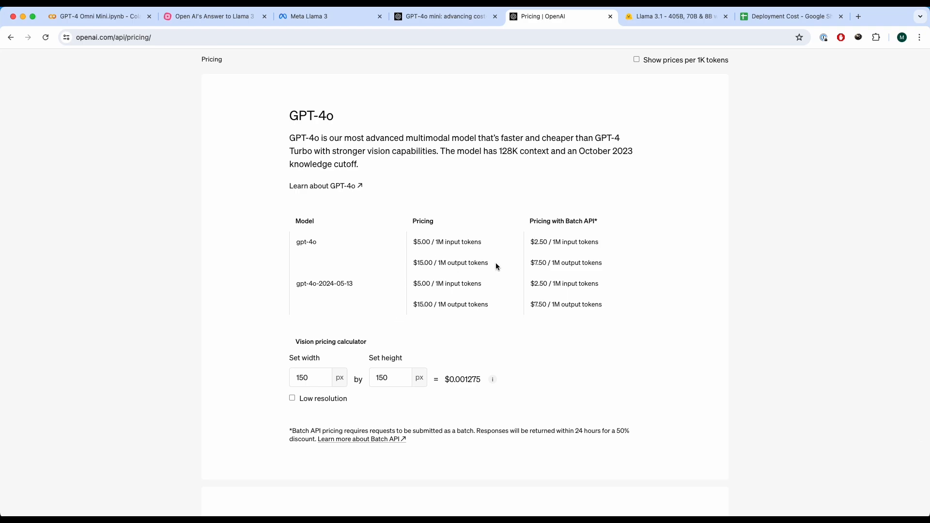
mouse_move(478, 274)
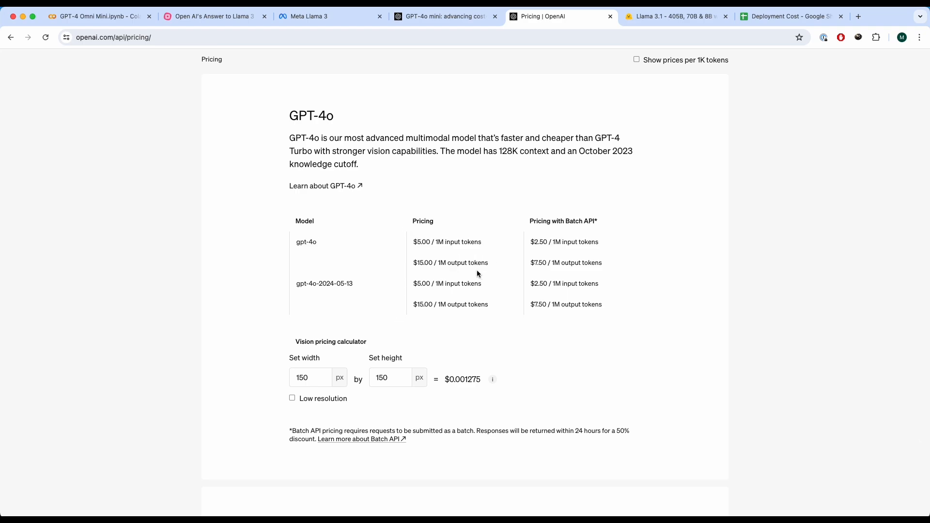
scroll(down, 3)
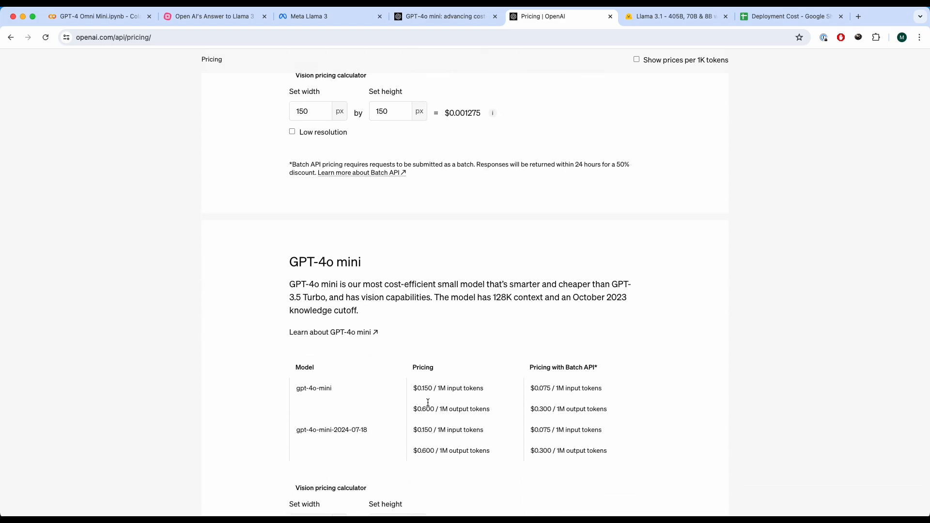
mouse_move(462, 404)
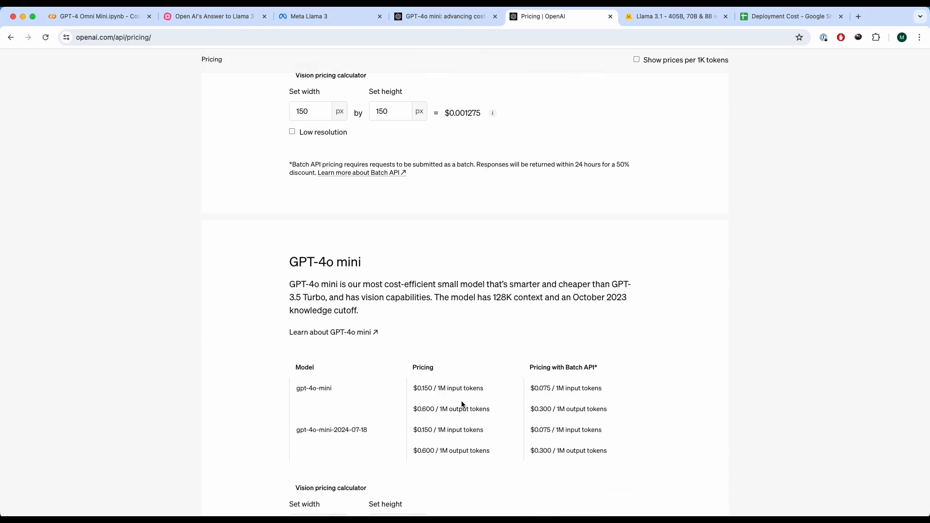
mouse_move(464, 36)
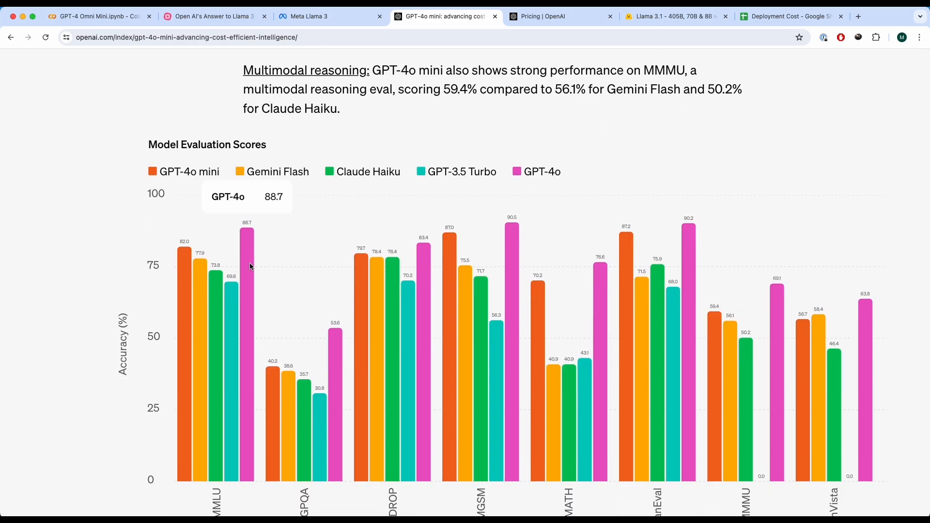
mouse_move(627, 378)
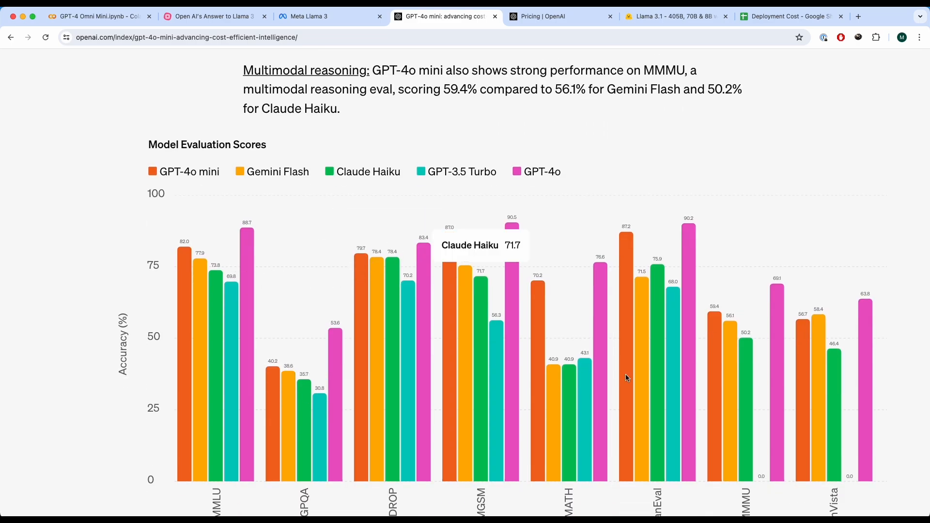
Step: Return to the 'Pricing | OpenAI' page in Chrome
click(560, 16)
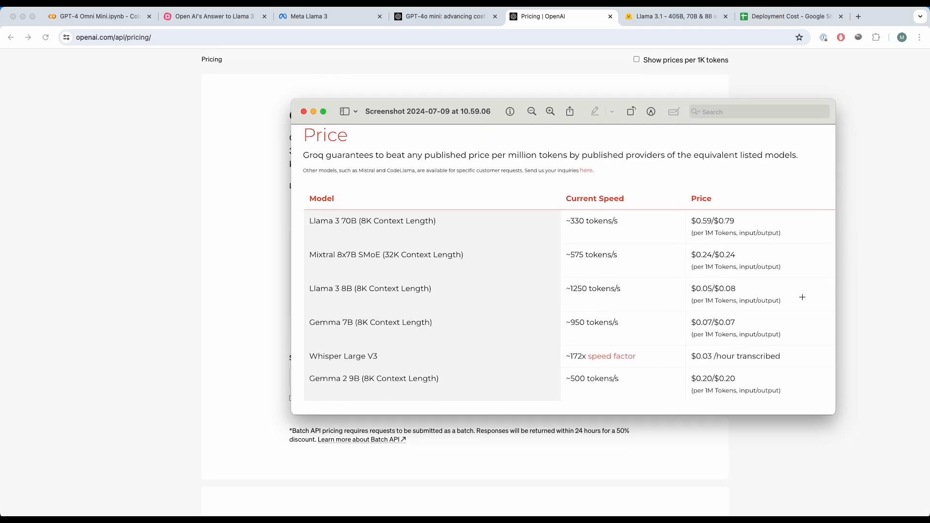
mouse_move(676, 224)
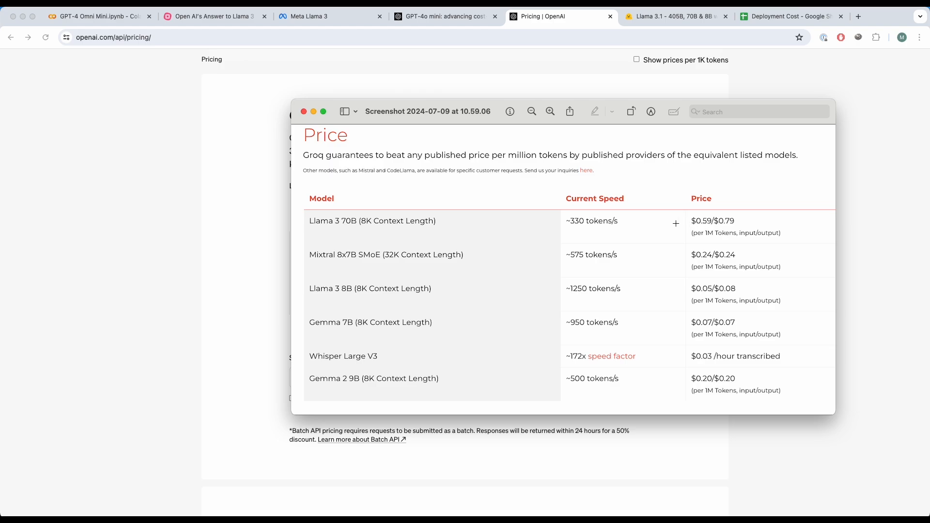
mouse_move(754, 238)
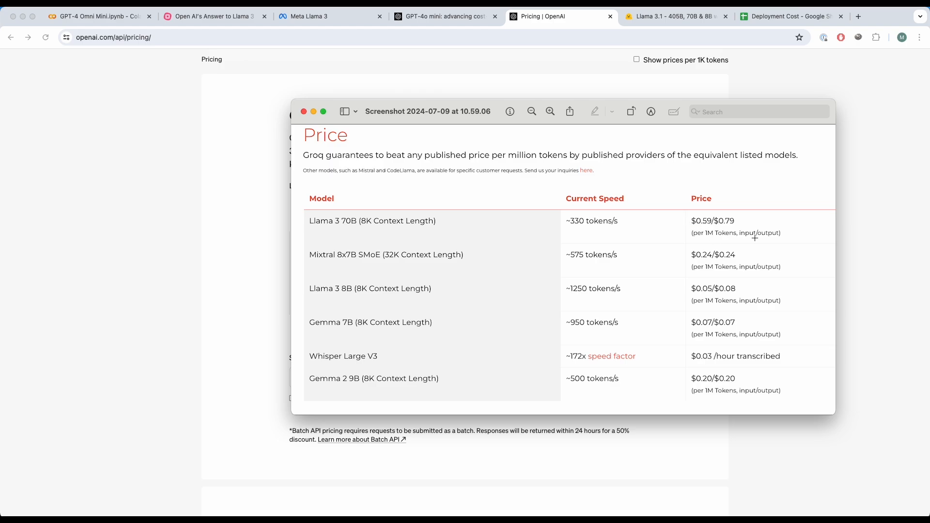
mouse_move(716, 221)
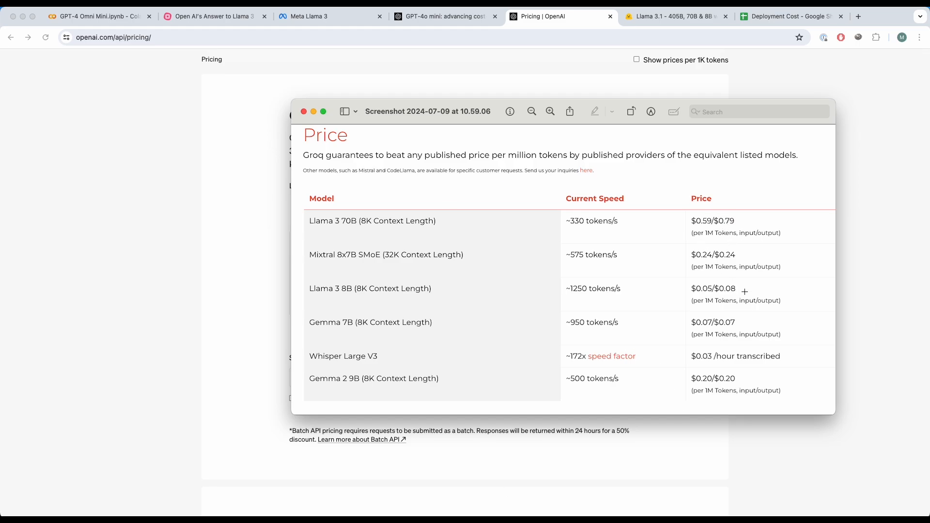
Step: Close the Groq price screenshot and go back to the MindMeister mind map
click(303, 111)
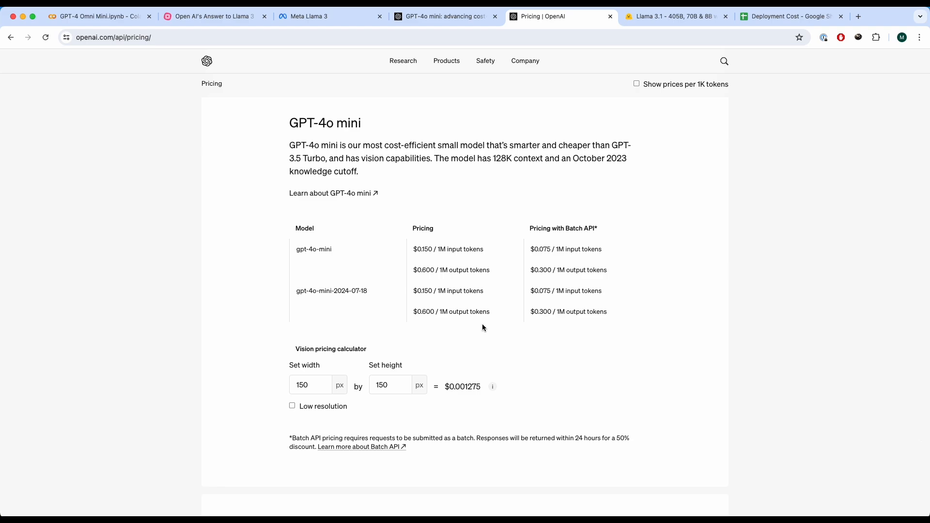
mouse_move(476, 341)
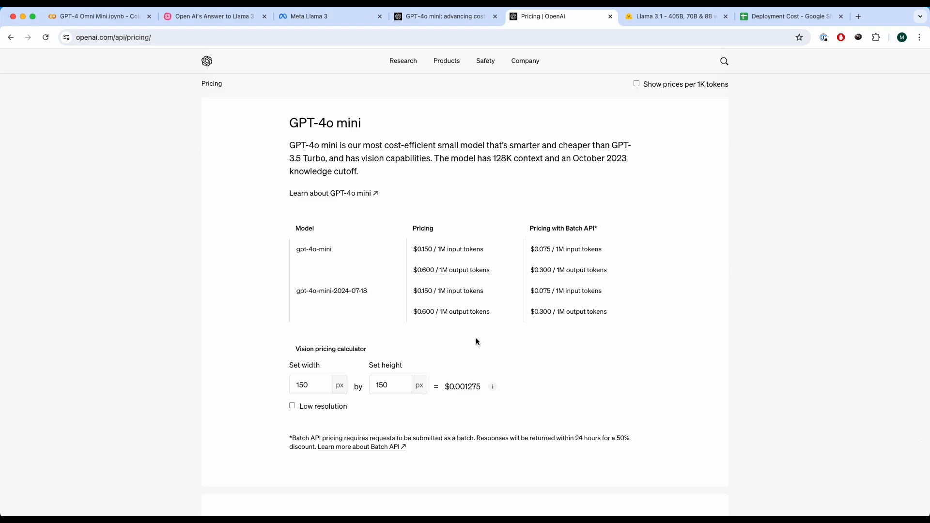
click(213, 16)
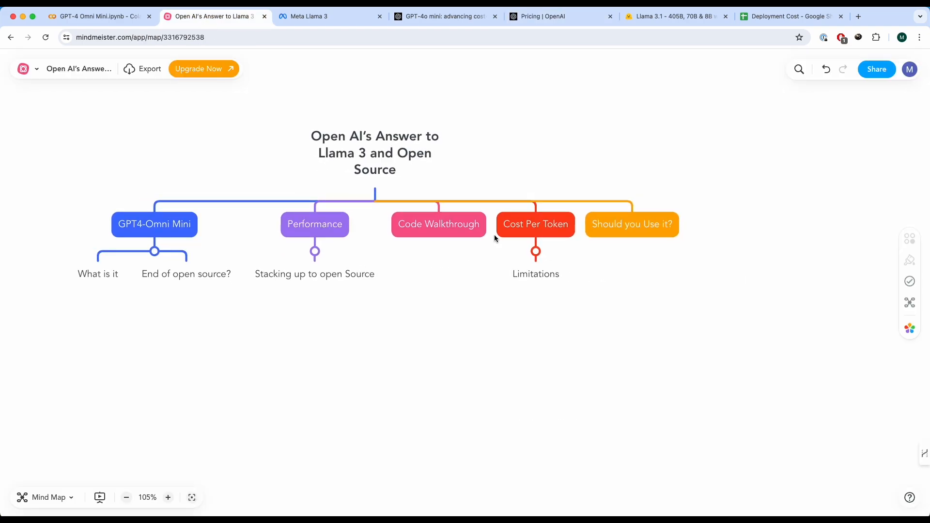
mouse_move(488, 263)
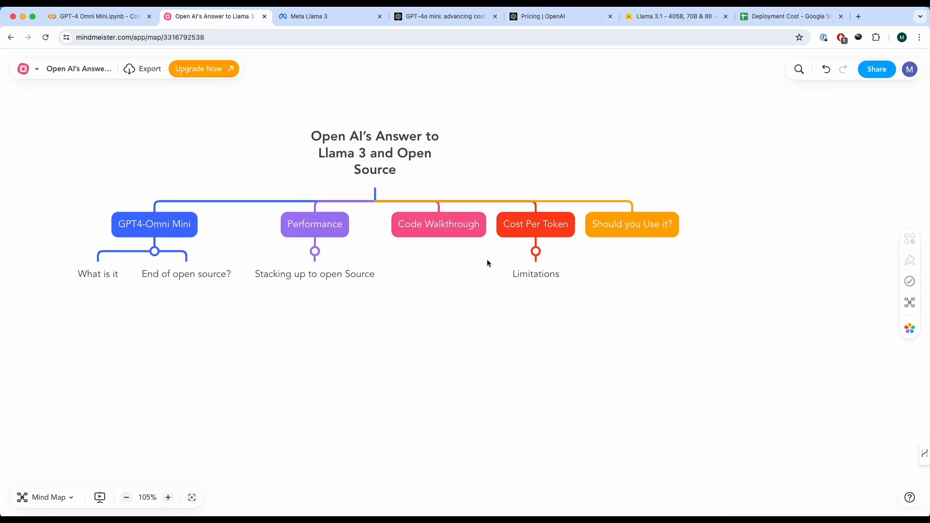
mouse_move(557, 233)
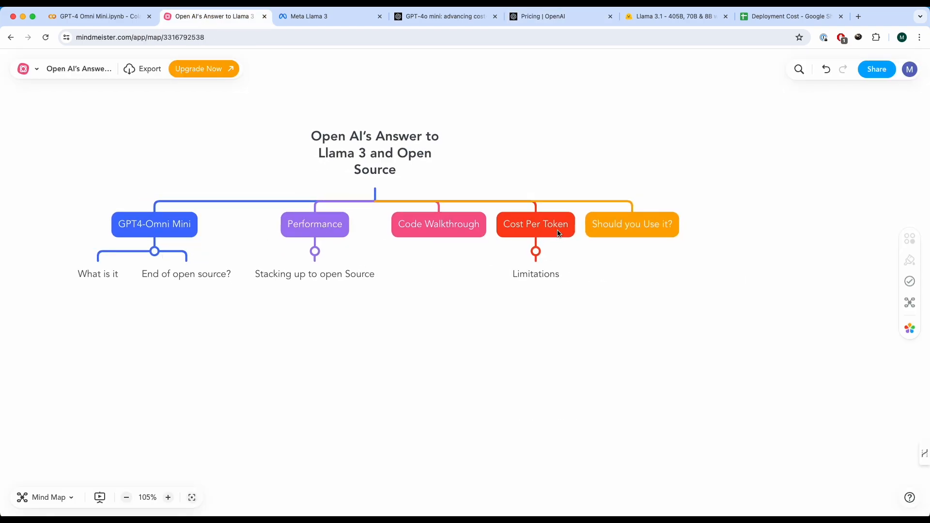